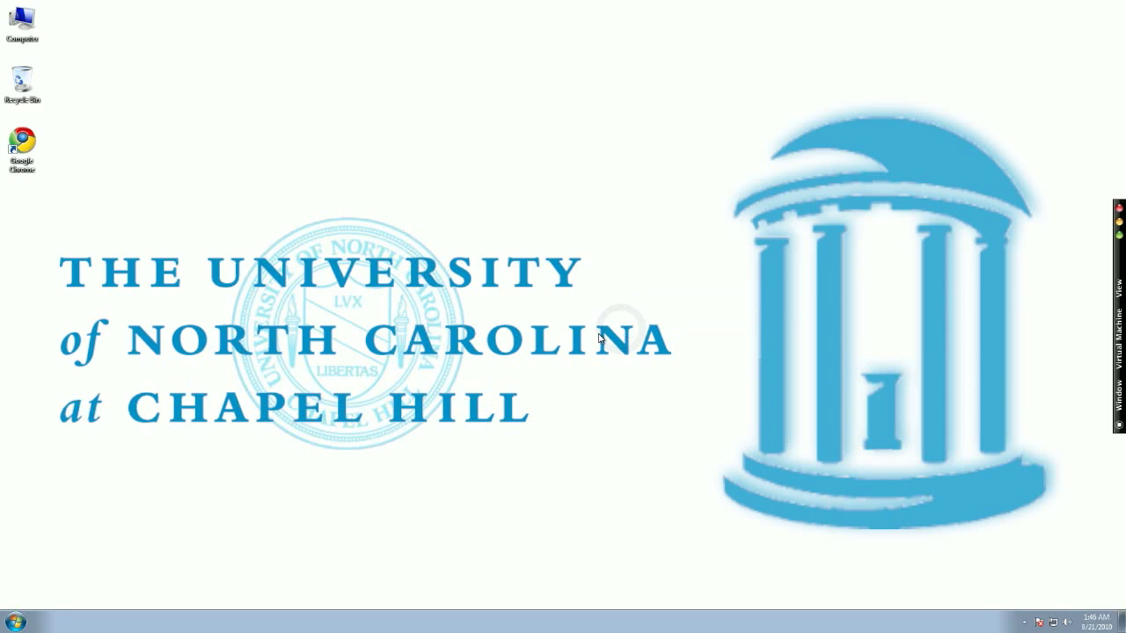
mouse_move(587, 341)
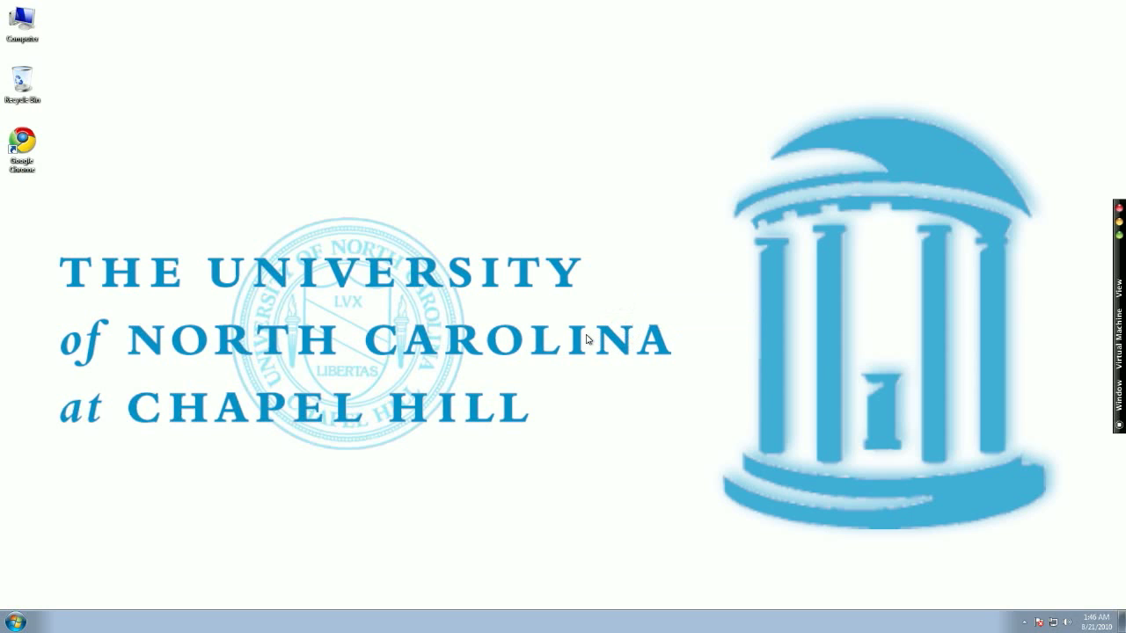
mouse_move(456, 357)
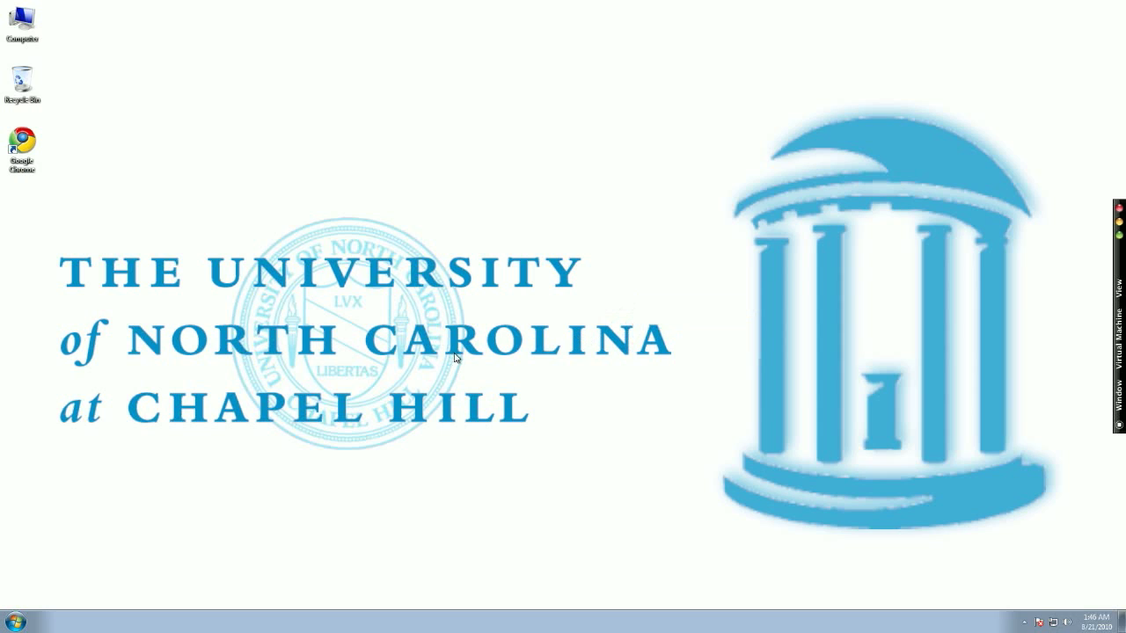
Step: Search the Windows 7 Start menu for 'command' to launch Command Prompt
click(10, 620)
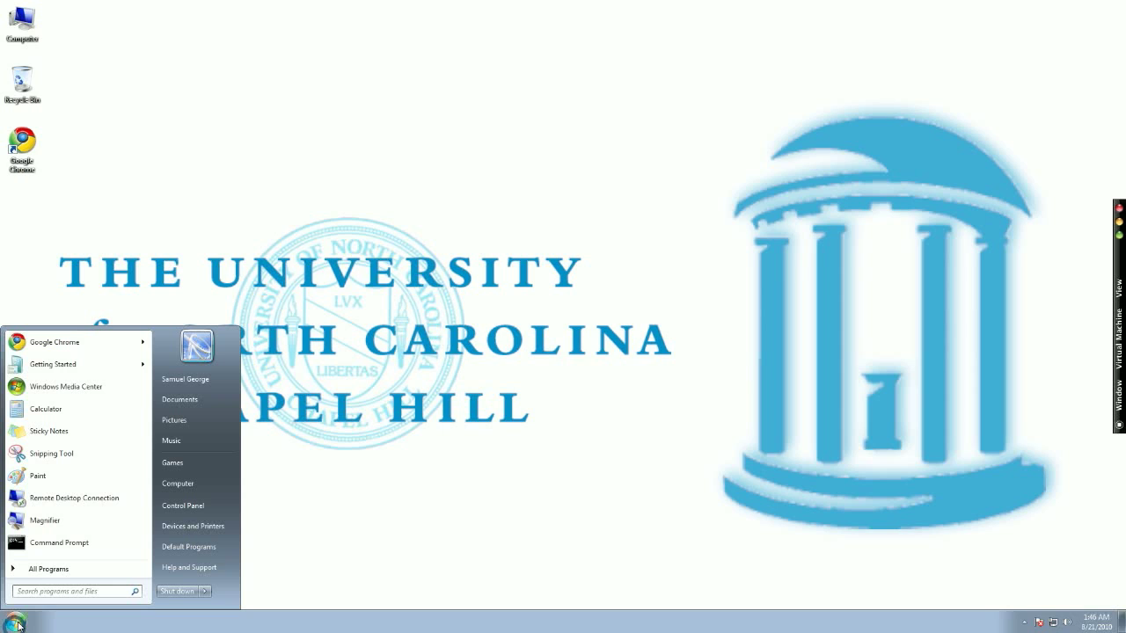
click(75, 590)
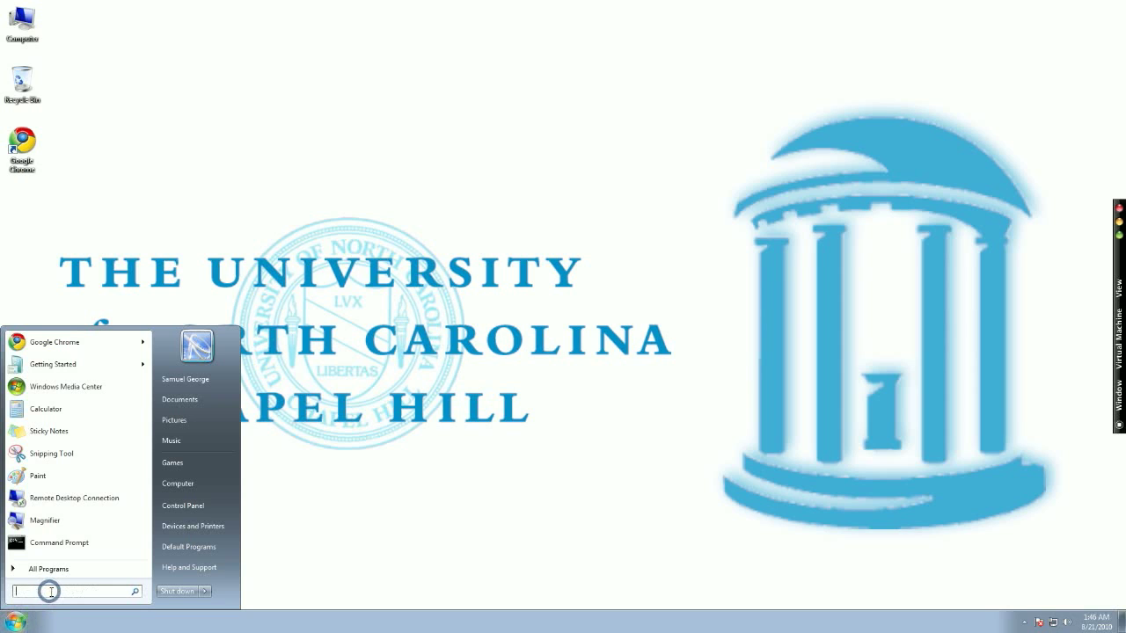
mouse_move(59, 543)
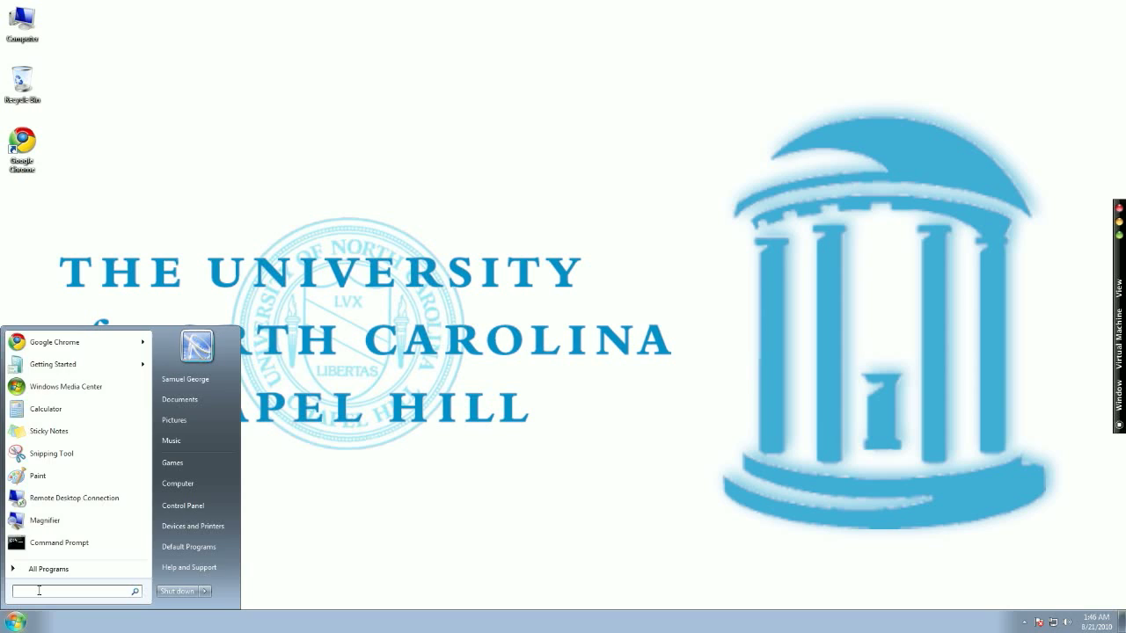
text(command)
text(ipconfig)
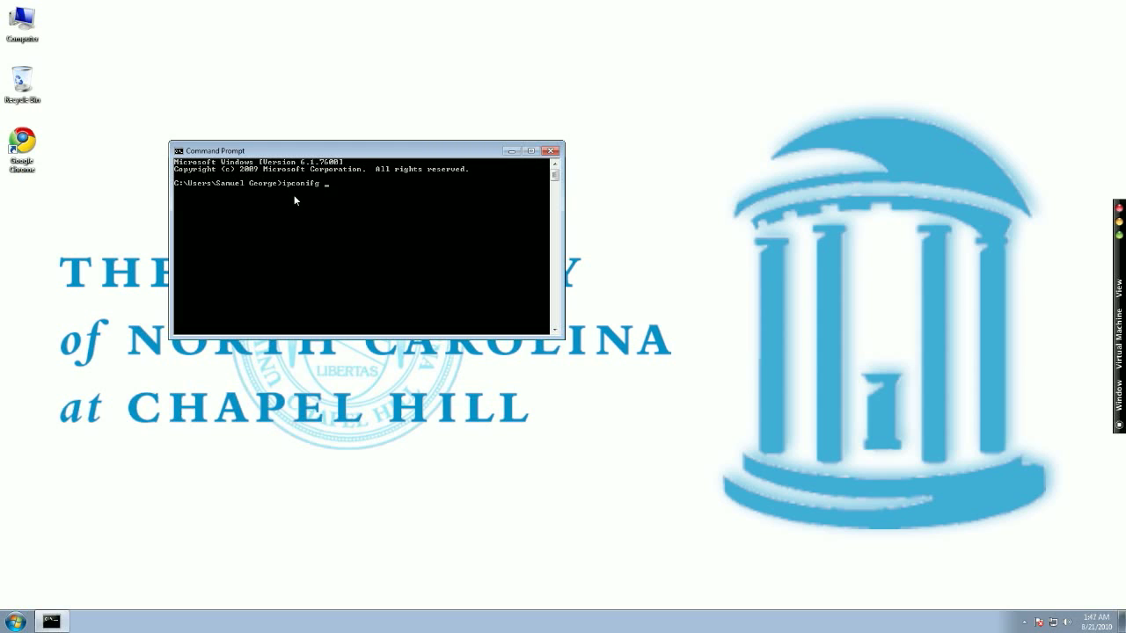
Step: Run 'ipconfig /all', scroll to the Ethernet adapter details, and drag the window right
text(/al)
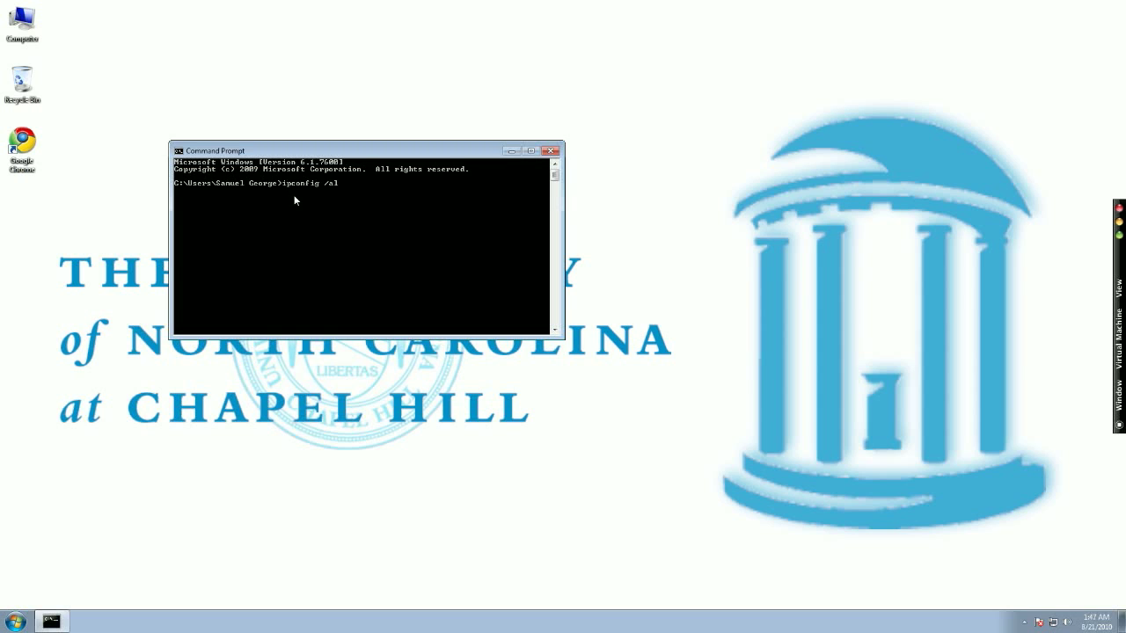
key(enter)
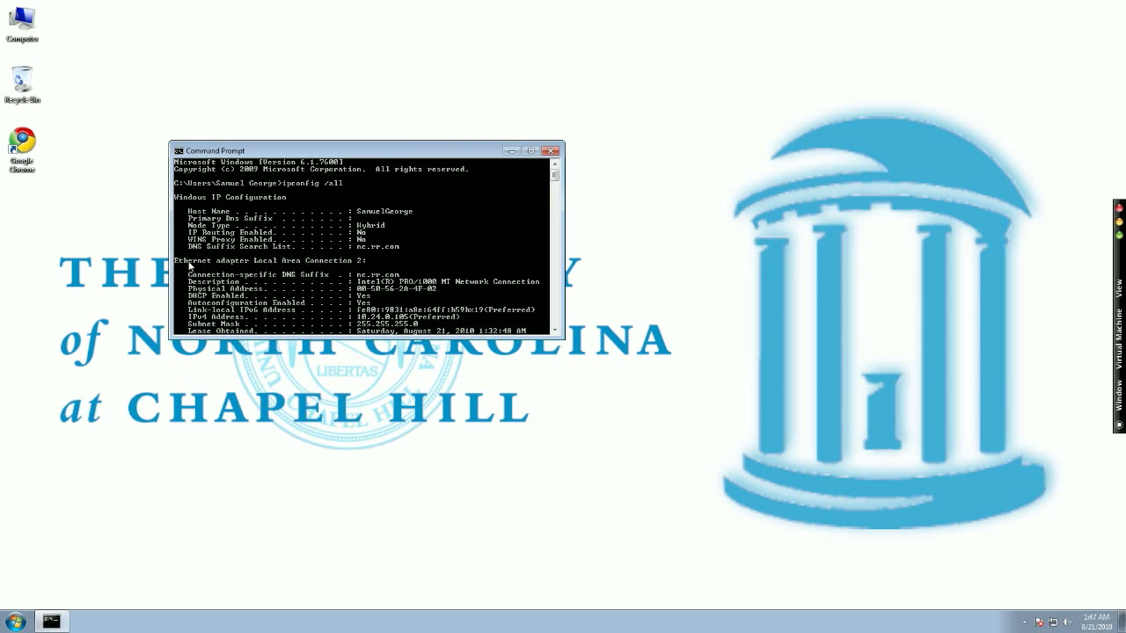
scroll(down, 3)
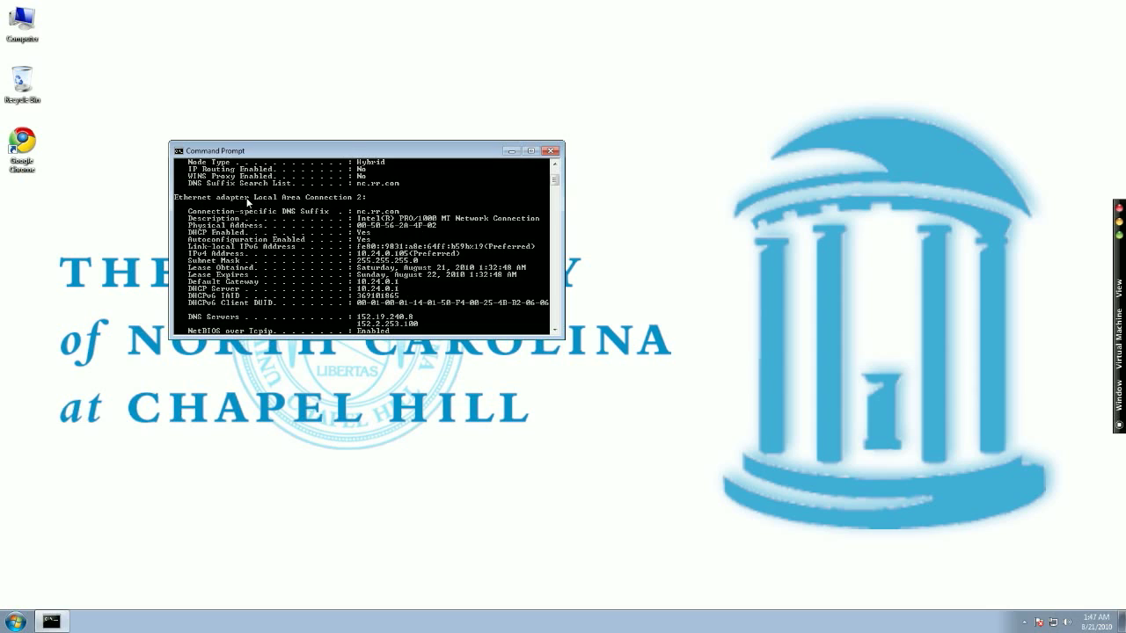
mouse_move(326, 155)
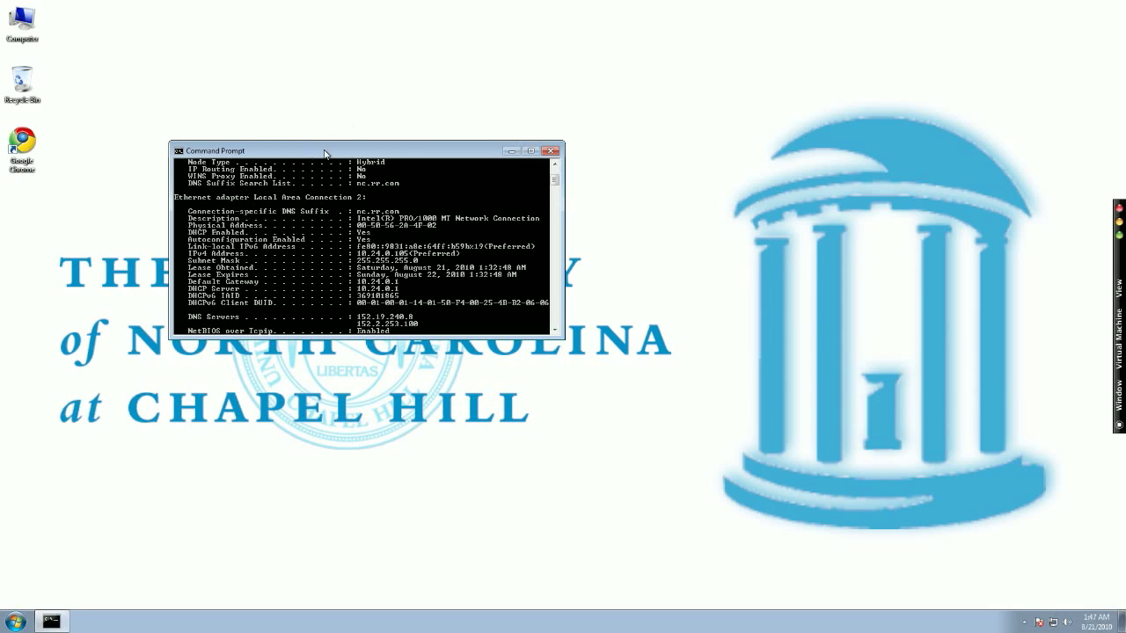
drag(326, 151, 616, 165)
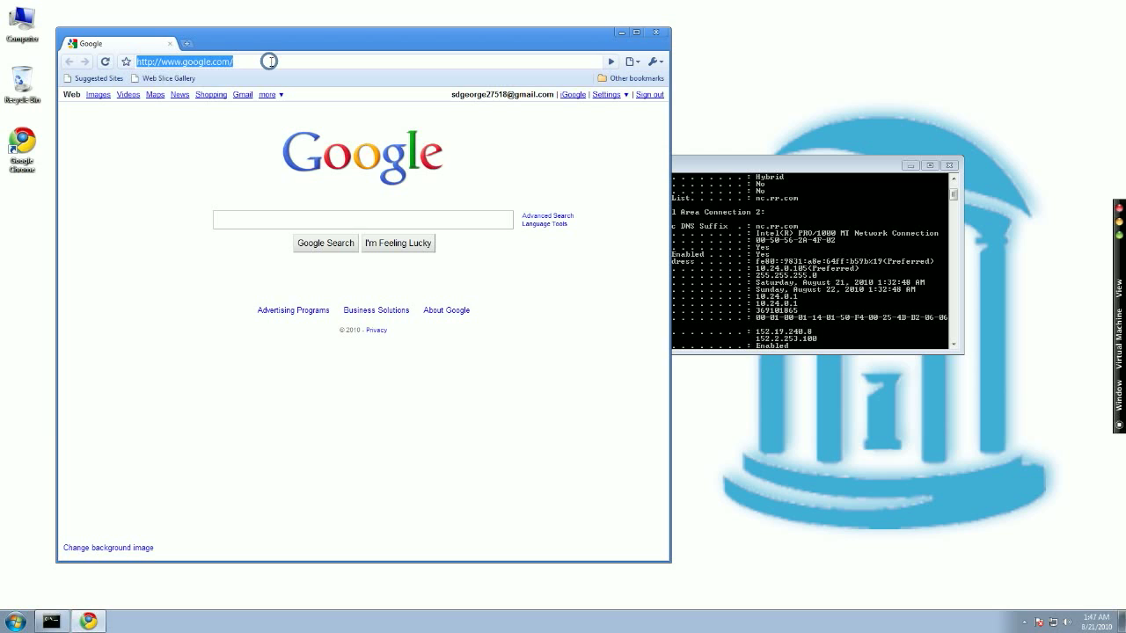
Step: Go to onyen.unc.edu in Chrome
text(onyen.unc.edu/cgi-bin/unc_id/services)
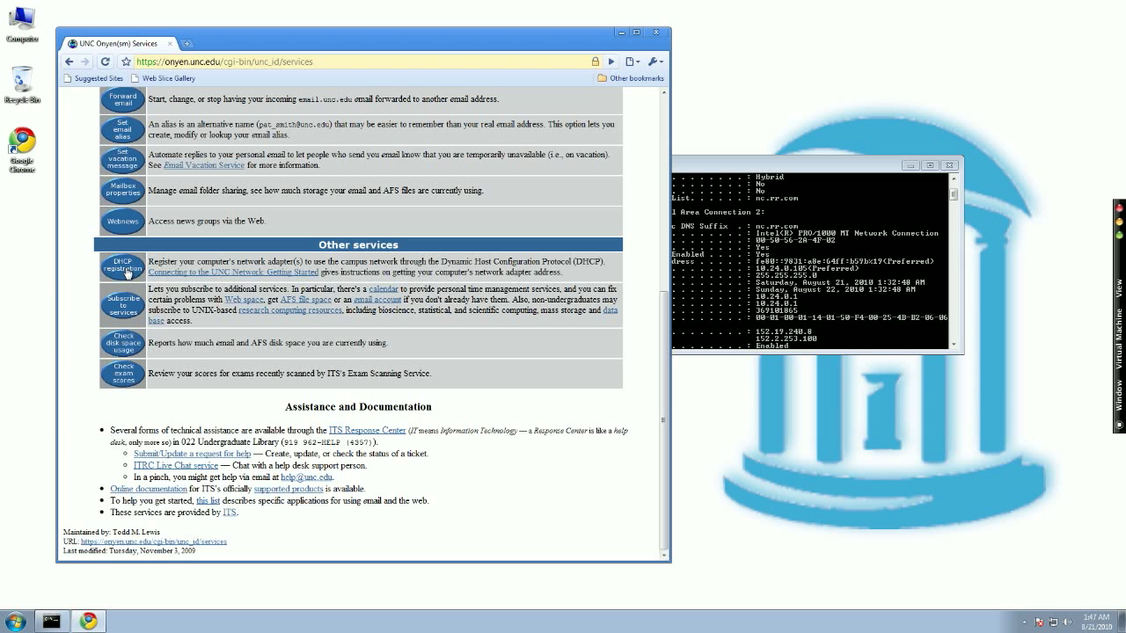
Step: Start DHCP registration and accept the Onyen ethical standards and terms
click(122, 267)
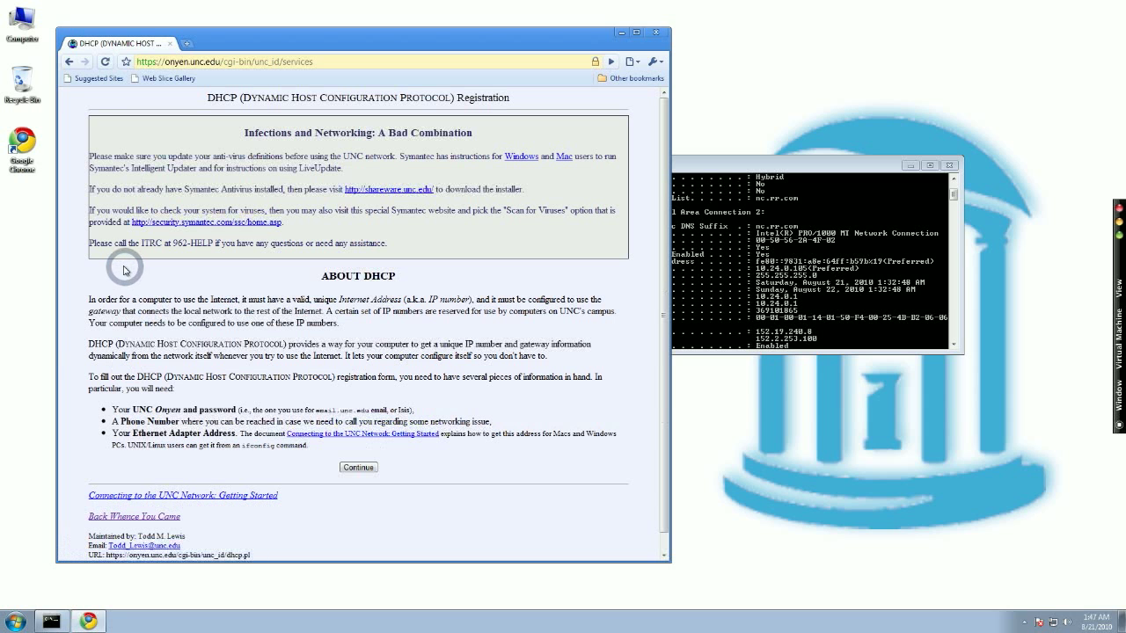
click(358, 468)
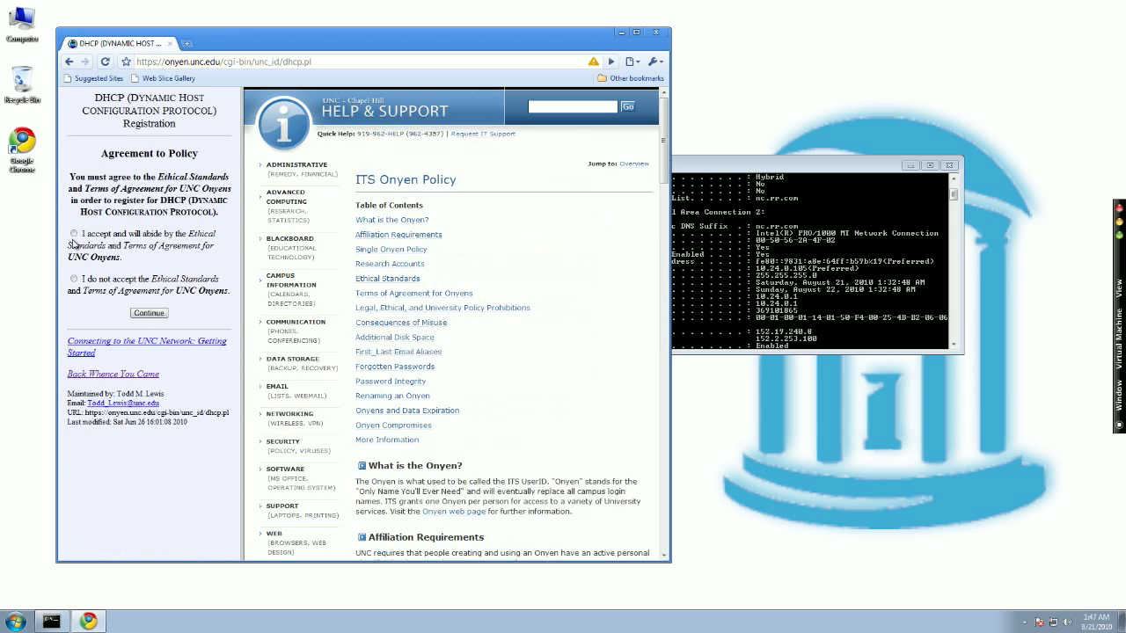
click(148, 313)
text(sdgeorge)
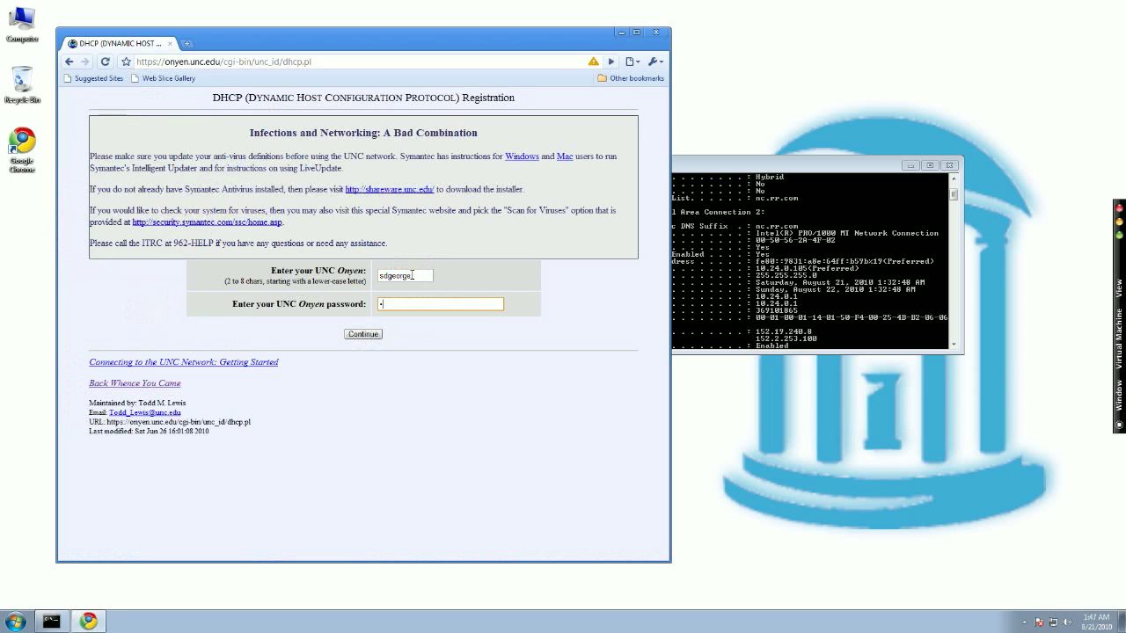
click(362, 333)
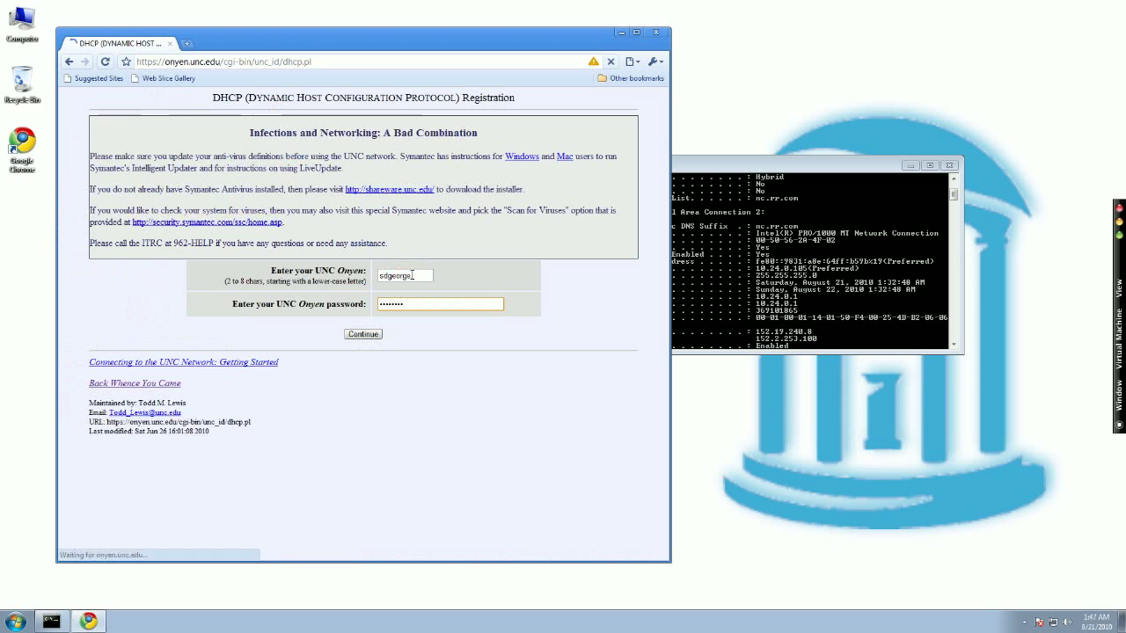
Step: Submit the Onyen login to reach the list of six existing registrations
click(363, 334)
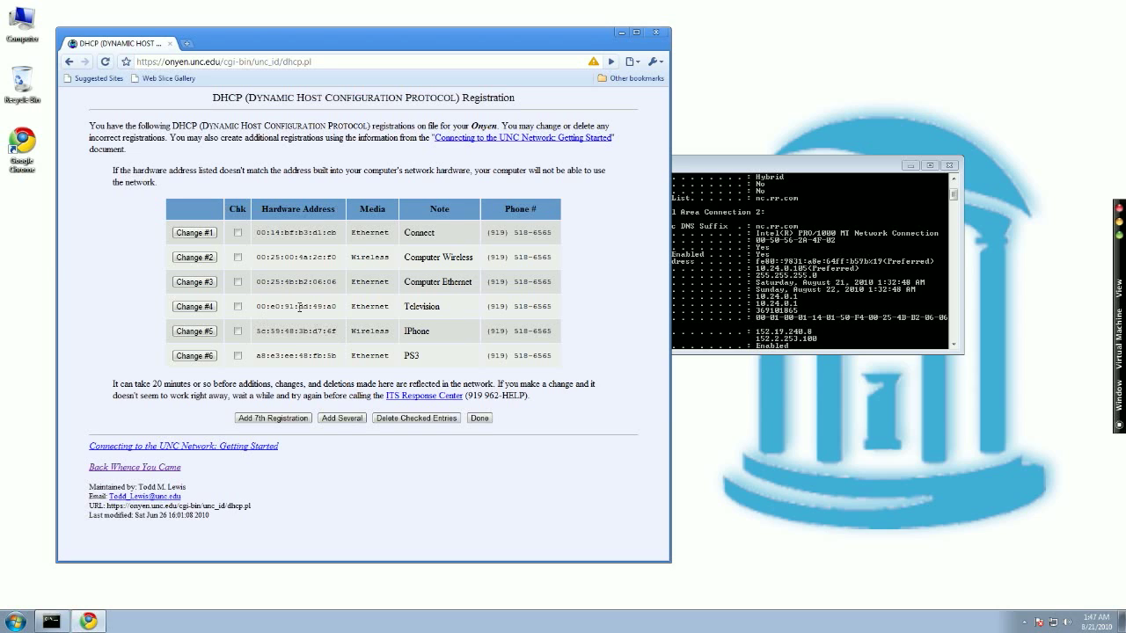
mouse_move(402, 311)
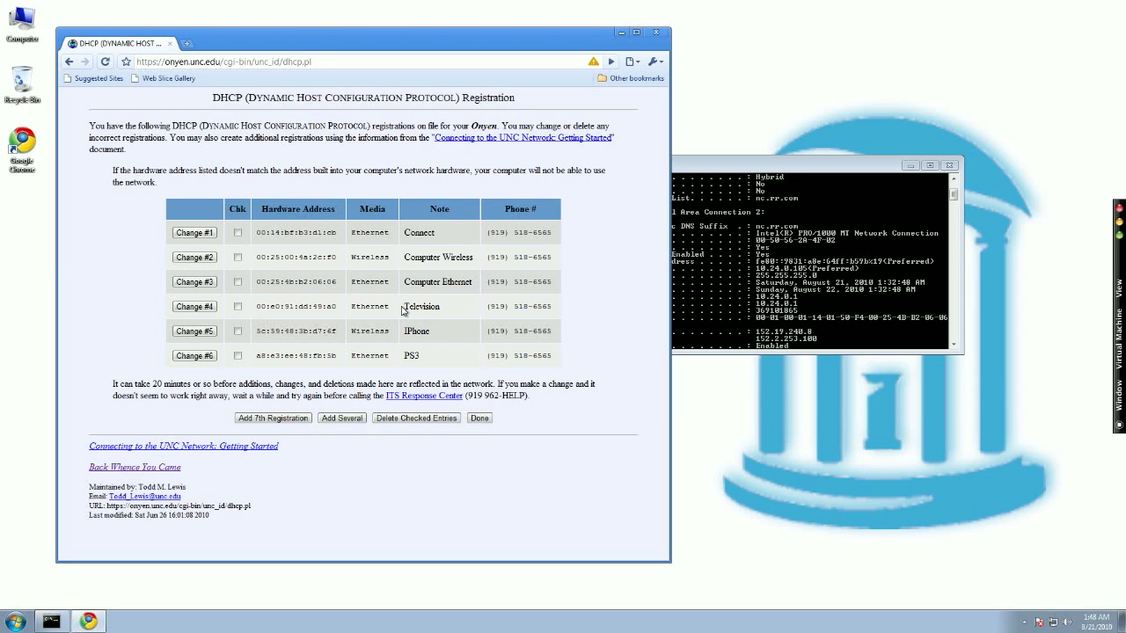
mouse_move(420, 320)
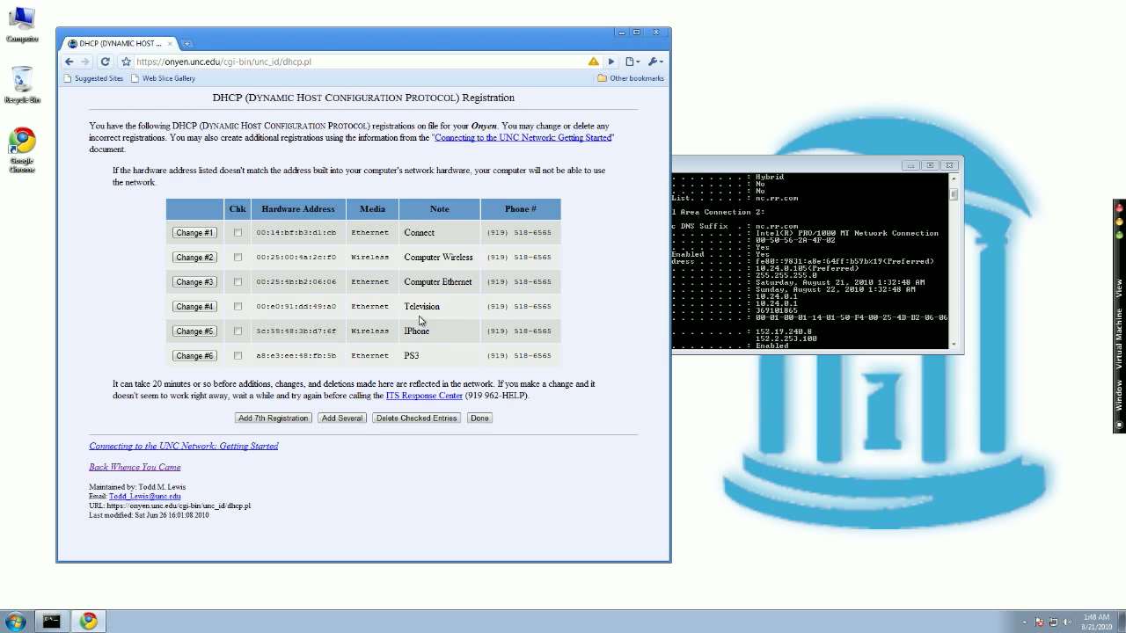
mouse_move(407, 270)
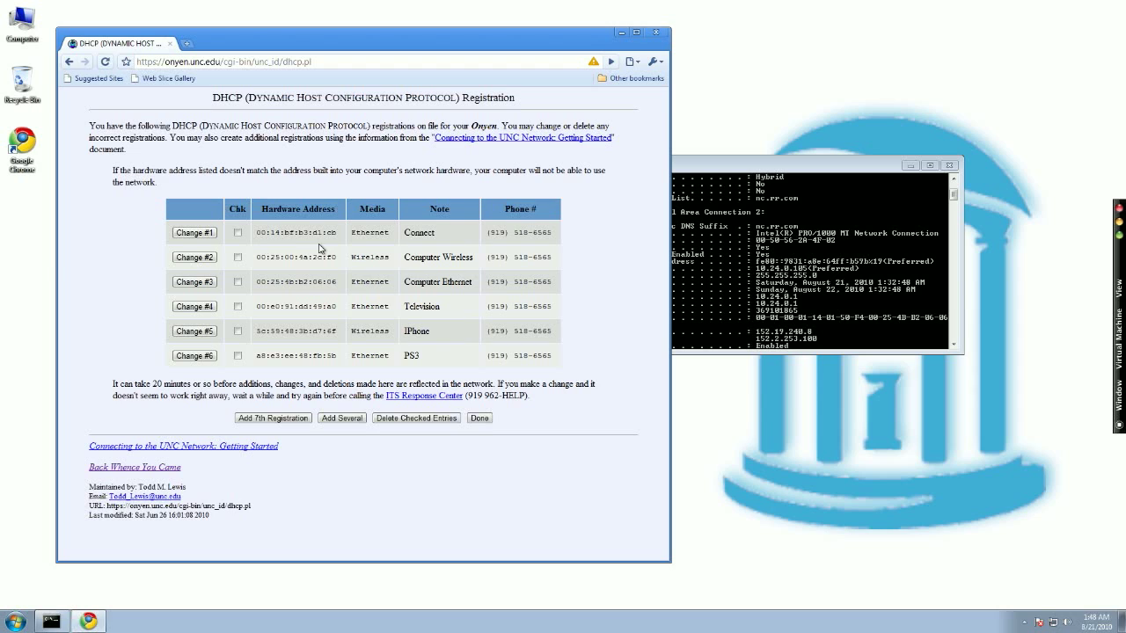
mouse_move(323, 254)
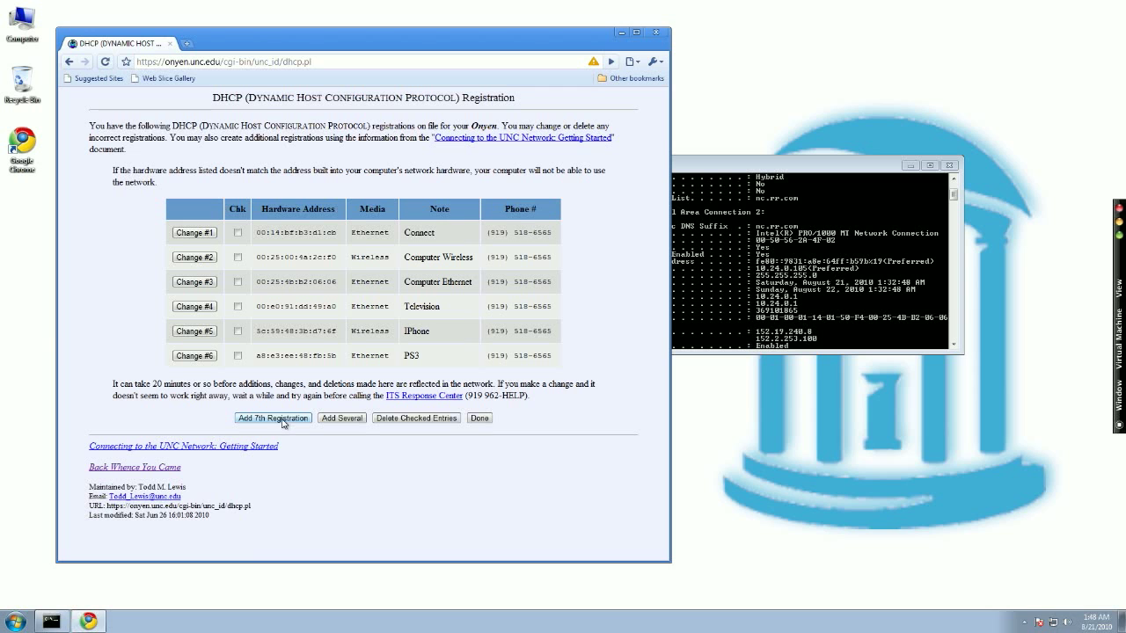
Step: Start a new device registration with the note 'Ethernet'
click(273, 418)
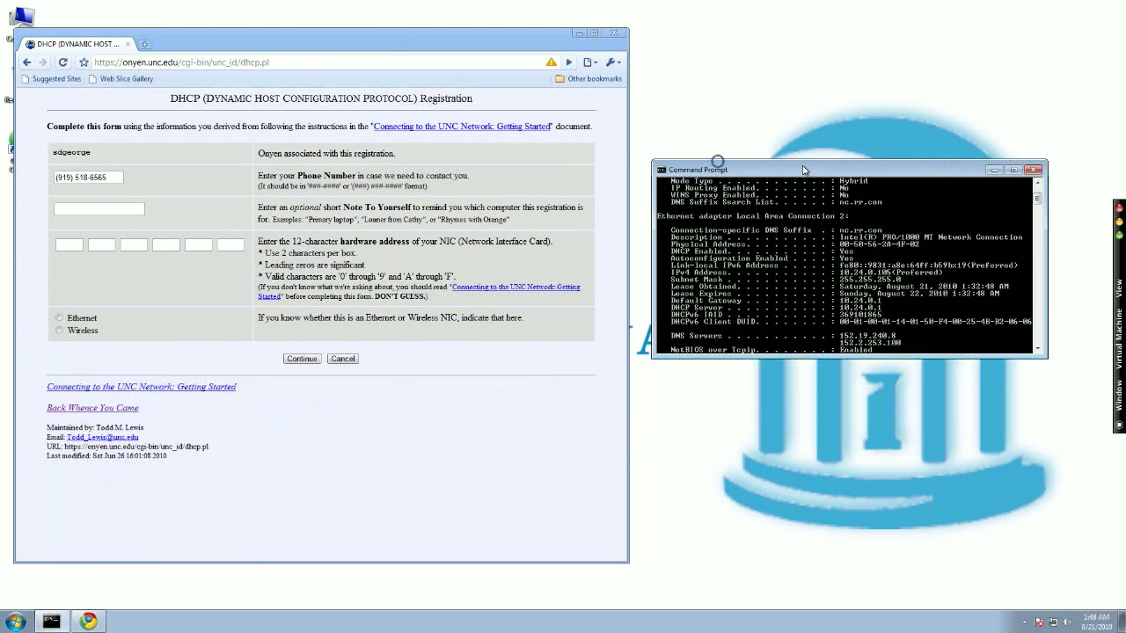
click(114, 177)
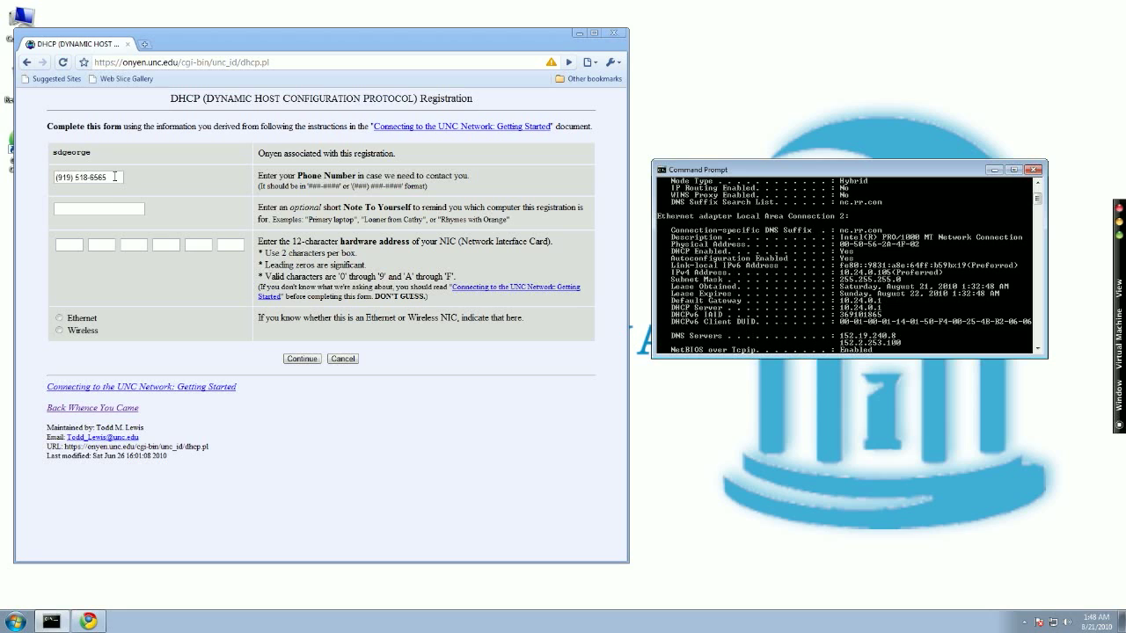
click(98, 209)
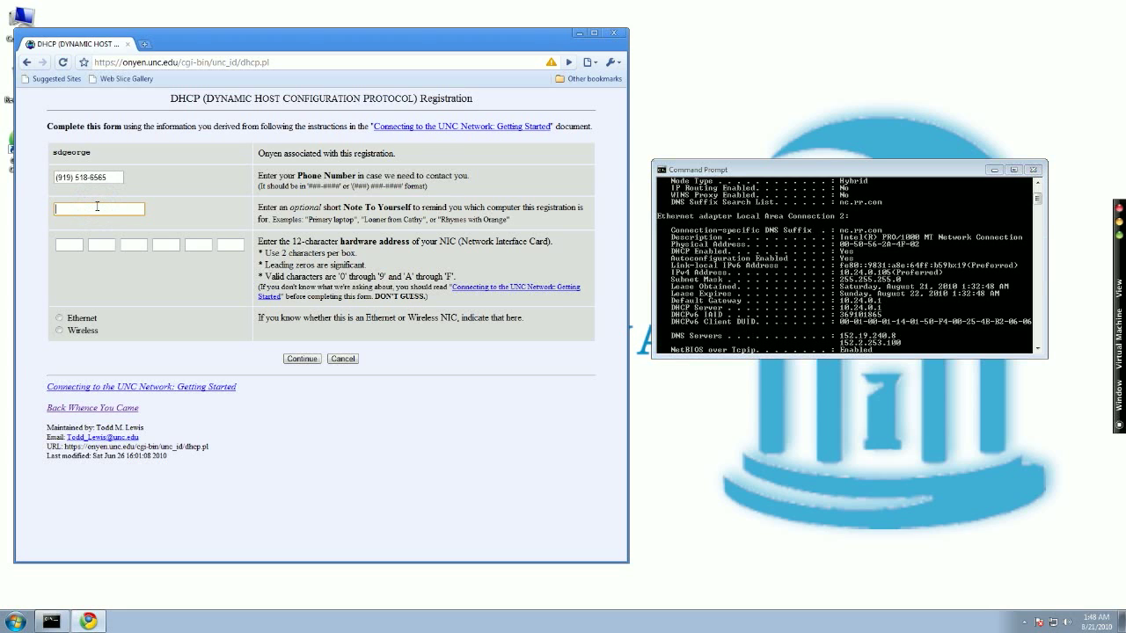
text(Ethernet)
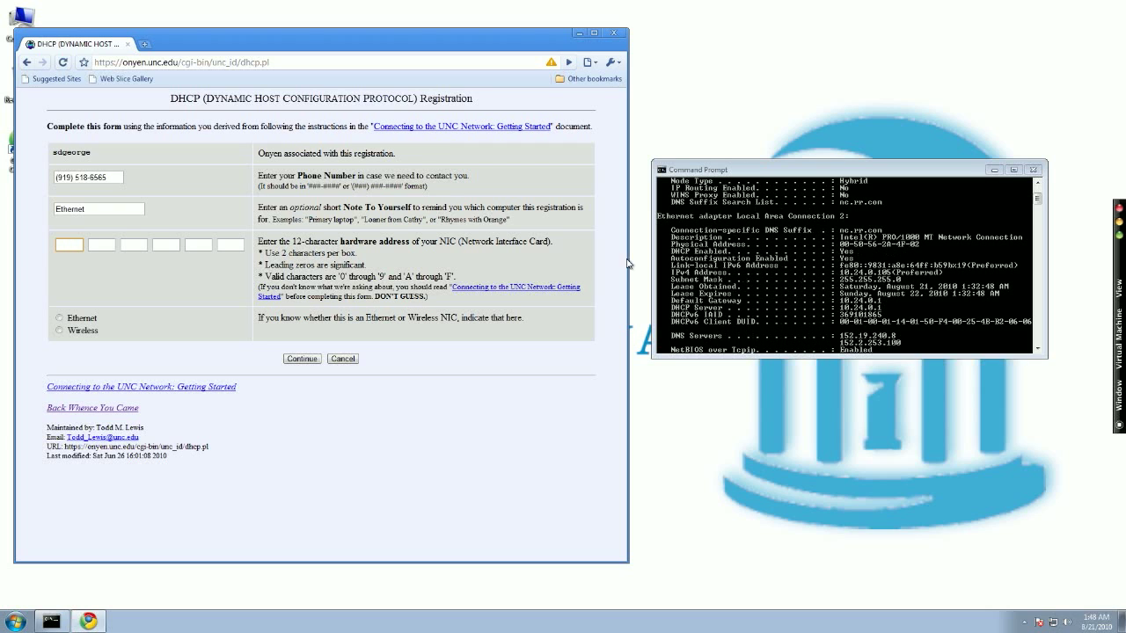
Step: Enter hardware address 00:50:56:2a:4f:02 and select Ethernet as the network card
text(00)
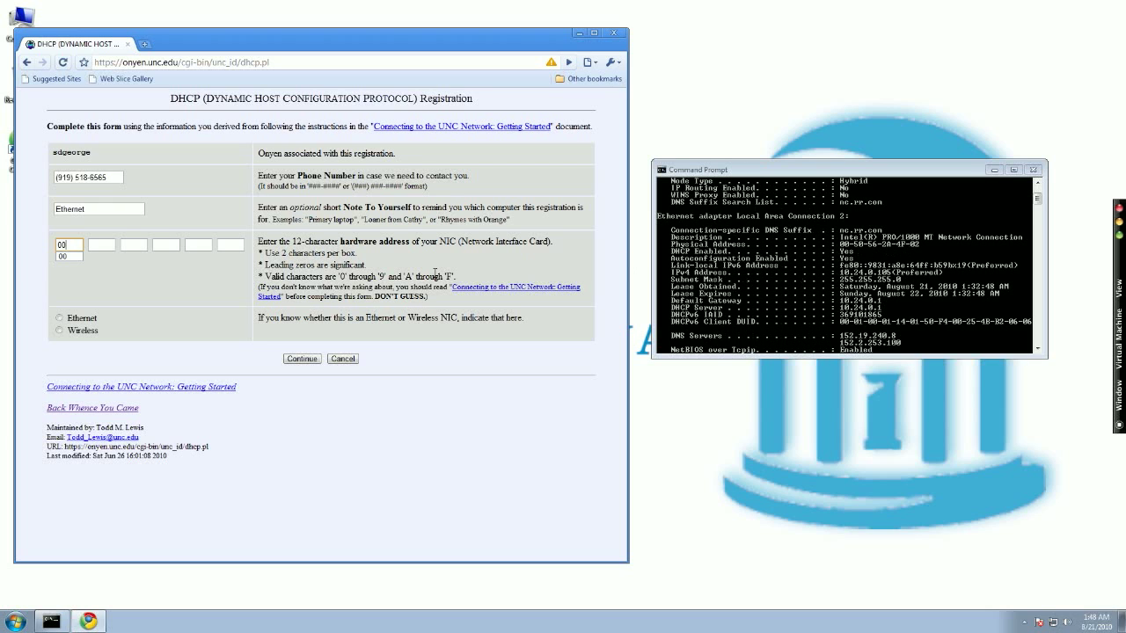
click(101, 245)
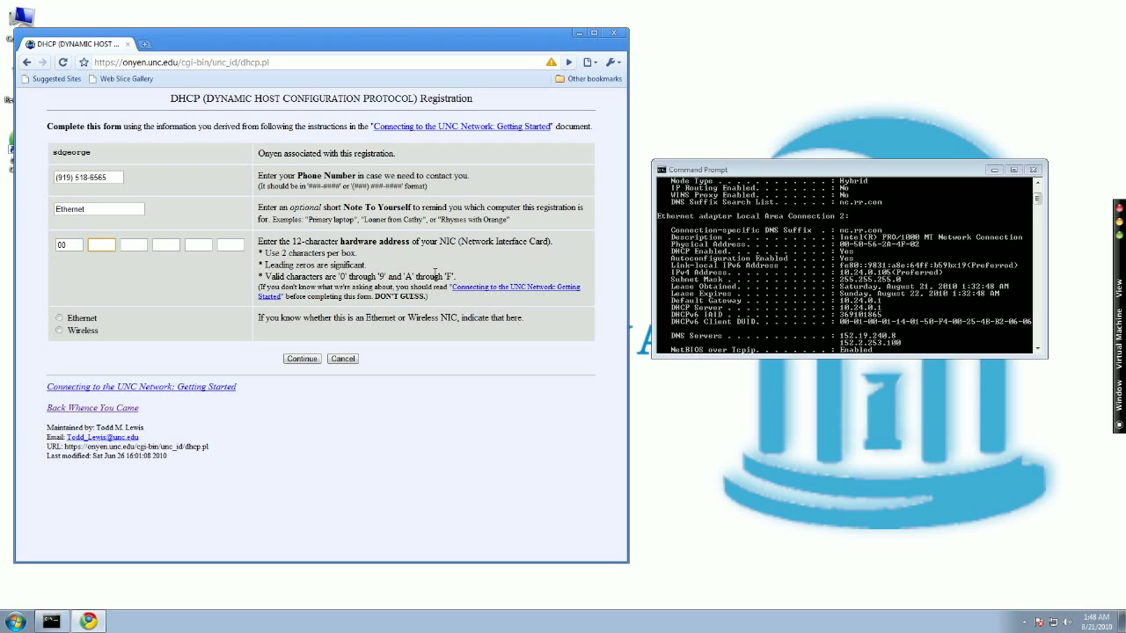
text(50)
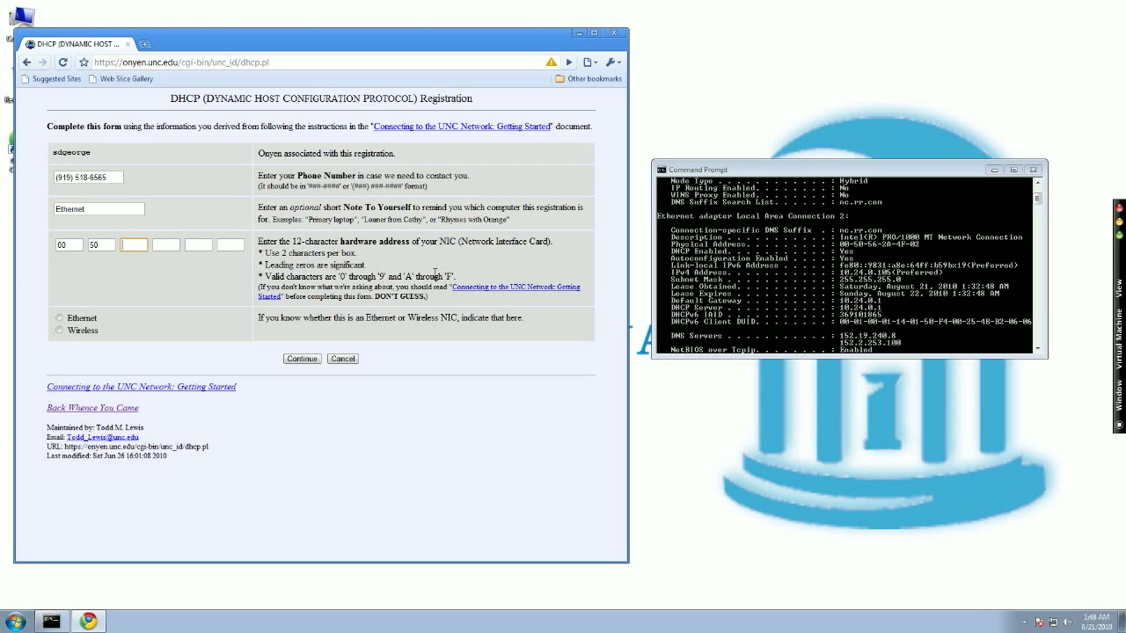
text(56)
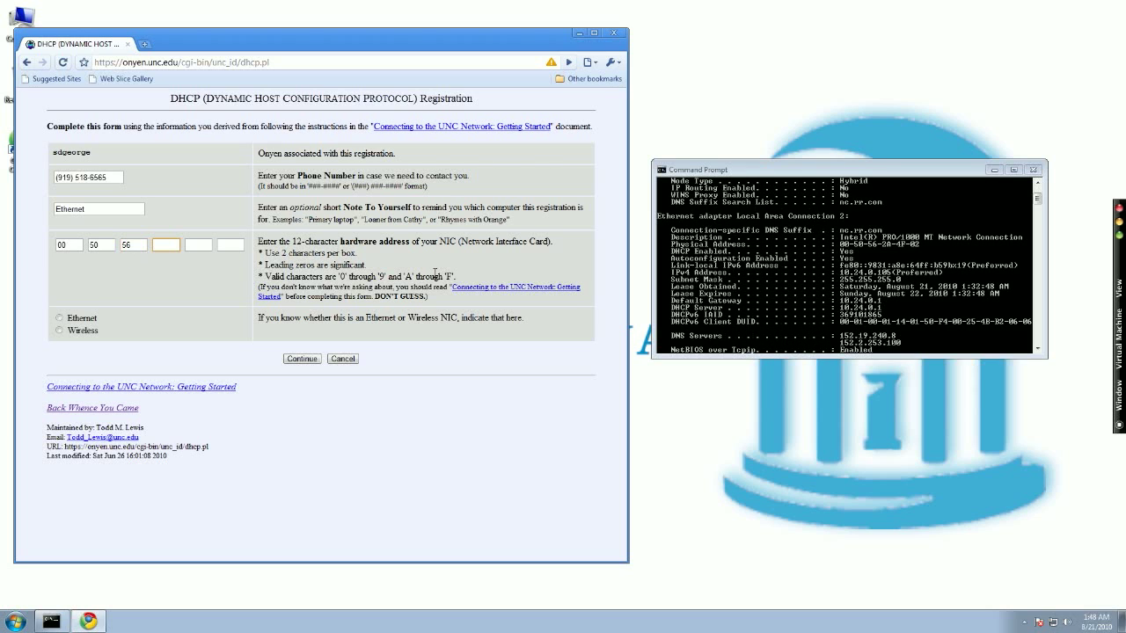
text(2a)
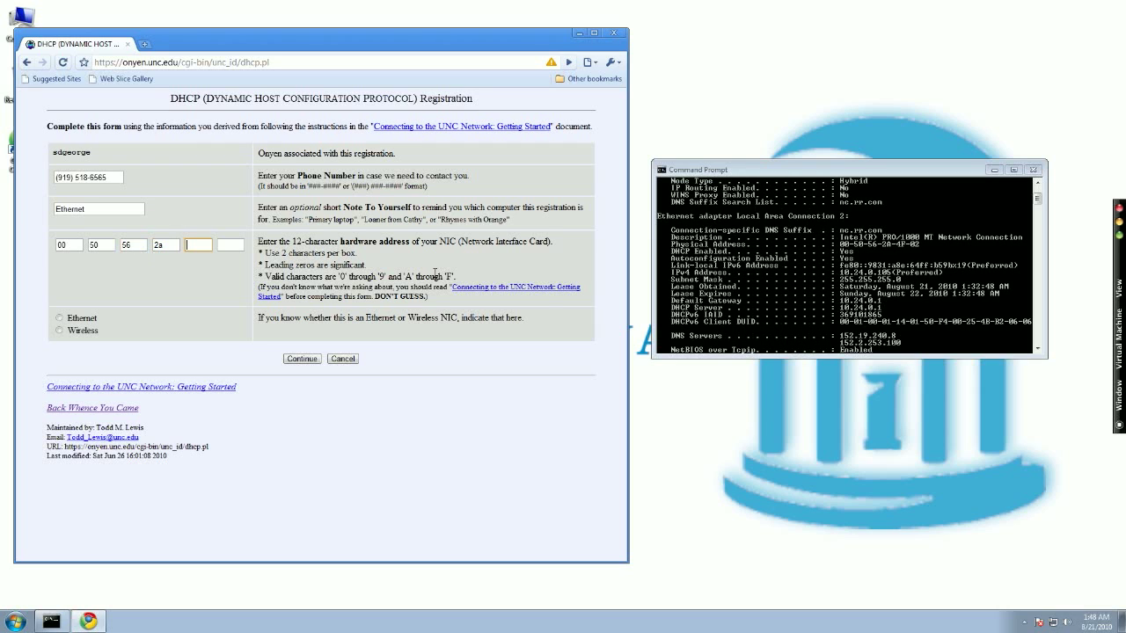
text(4f)
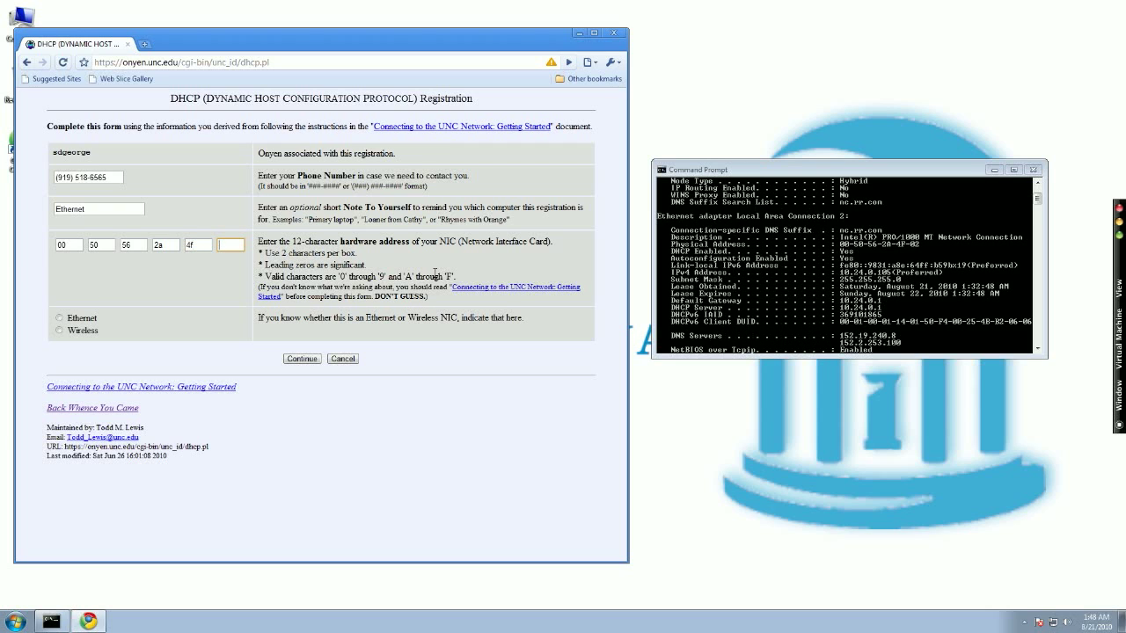
text(02)
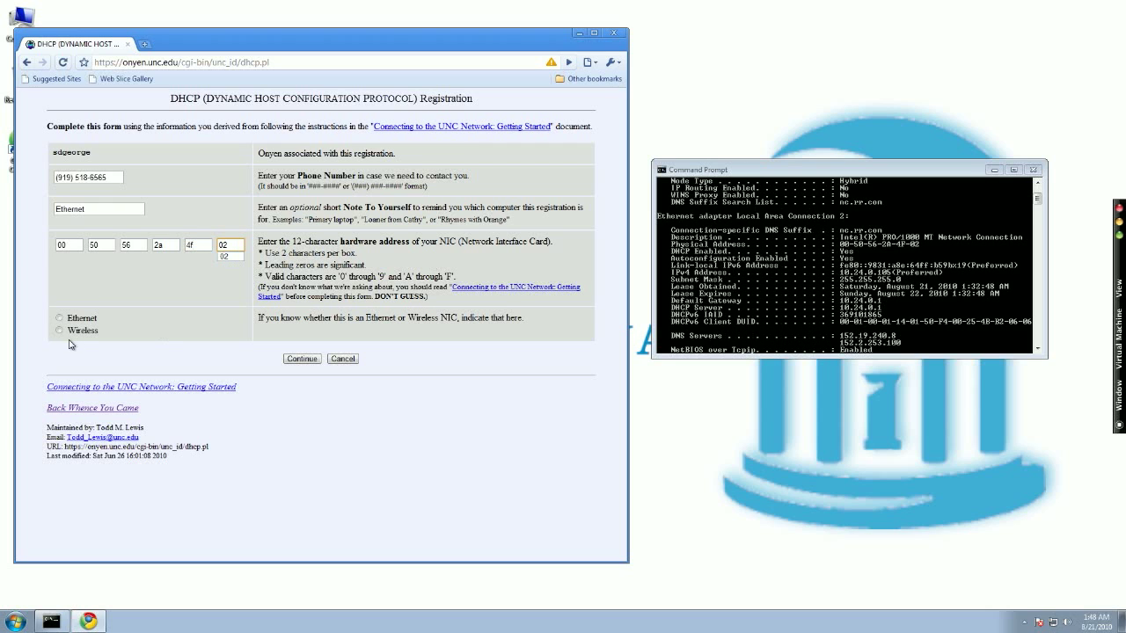
click(58, 317)
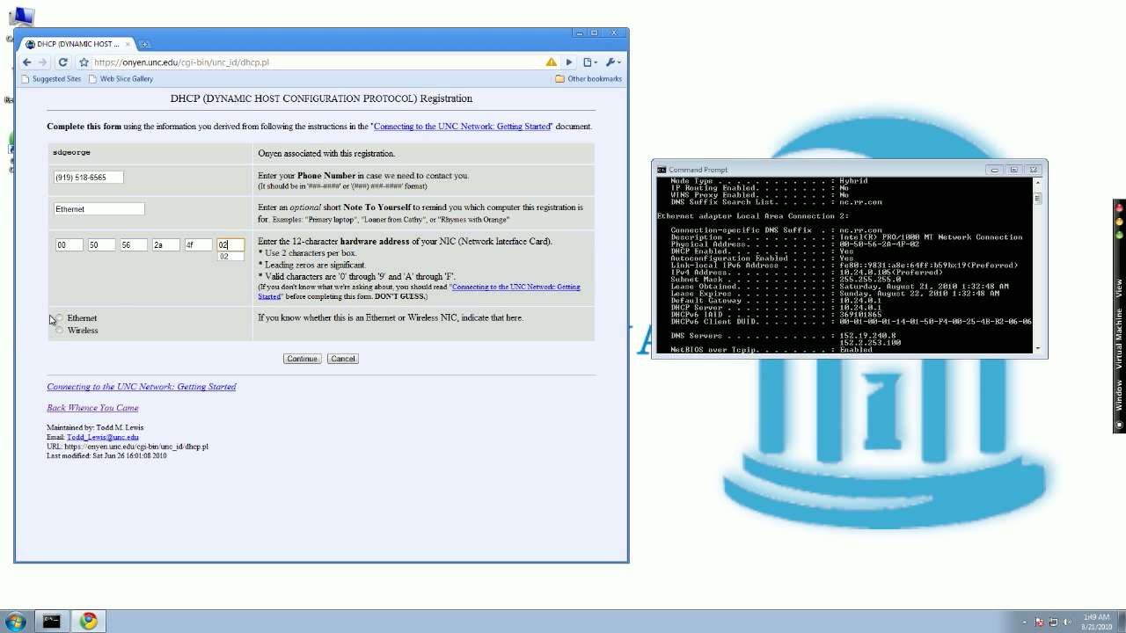
click(56, 318)
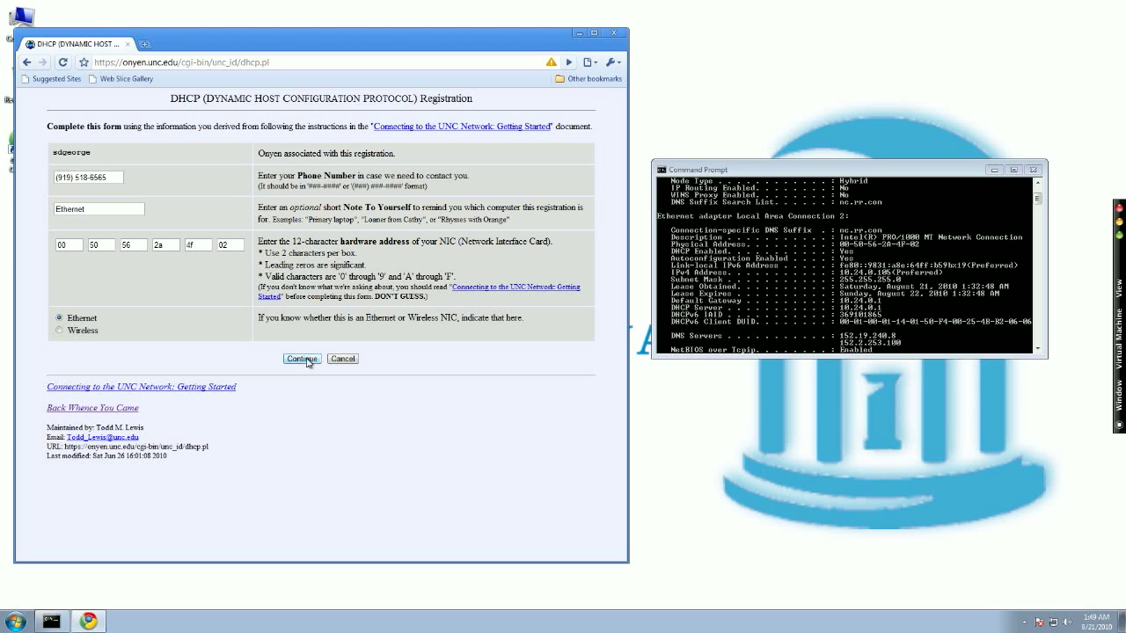
Step: Submit the Ethernet registration for review and save it
click(301, 359)
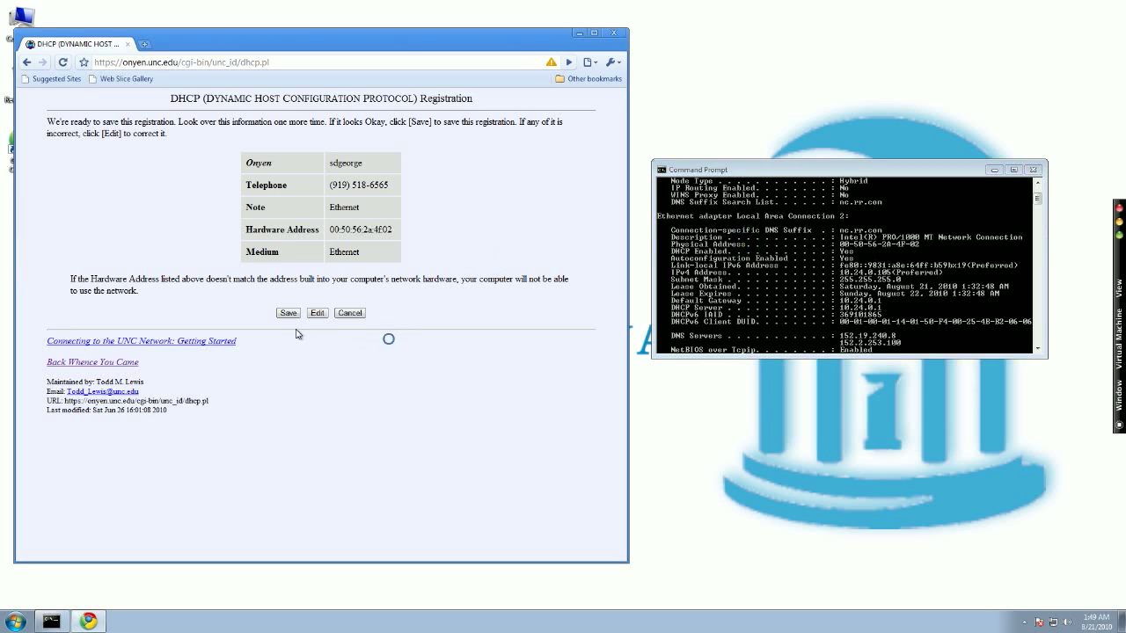
click(288, 313)
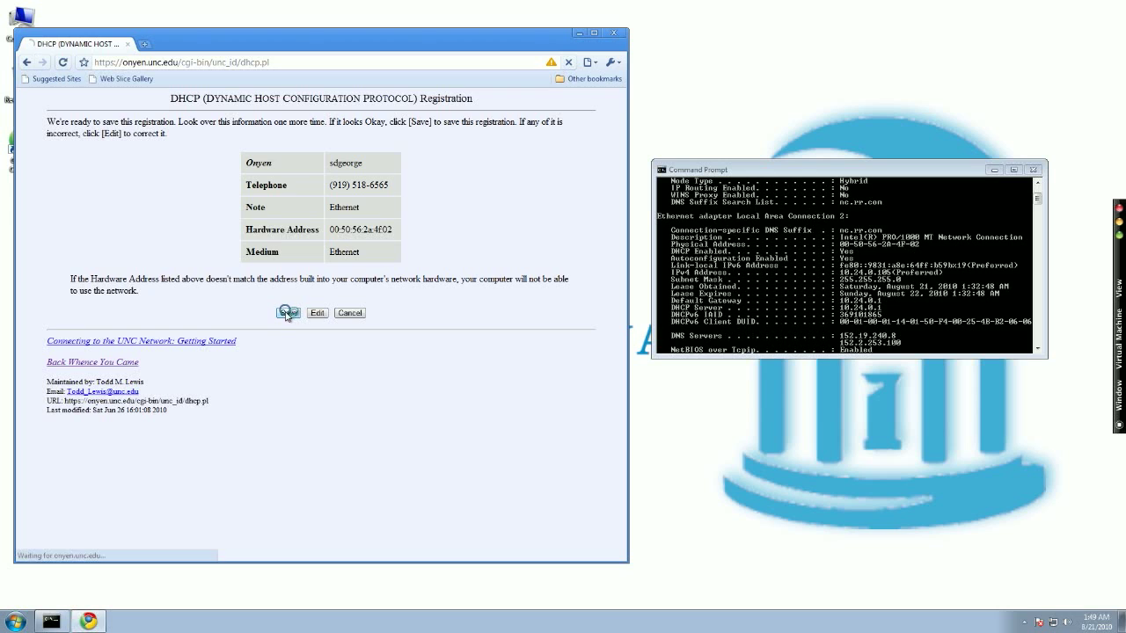
Step: Confirm the save so the list shows seven entries including 00:50:56:2a:4f:02
click(288, 312)
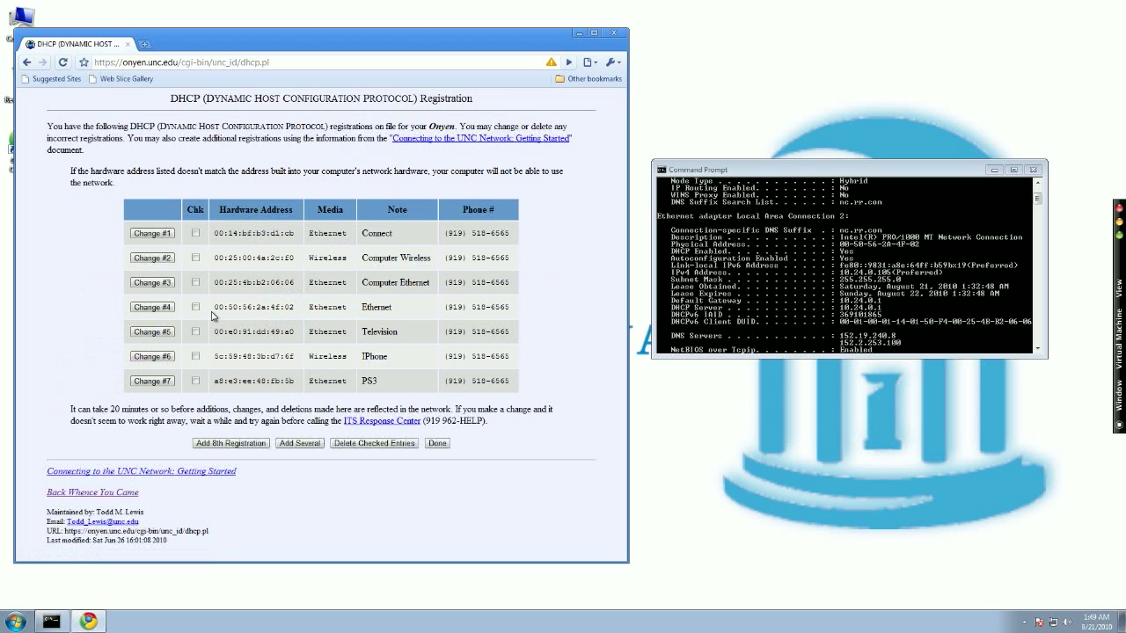
mouse_move(213, 313)
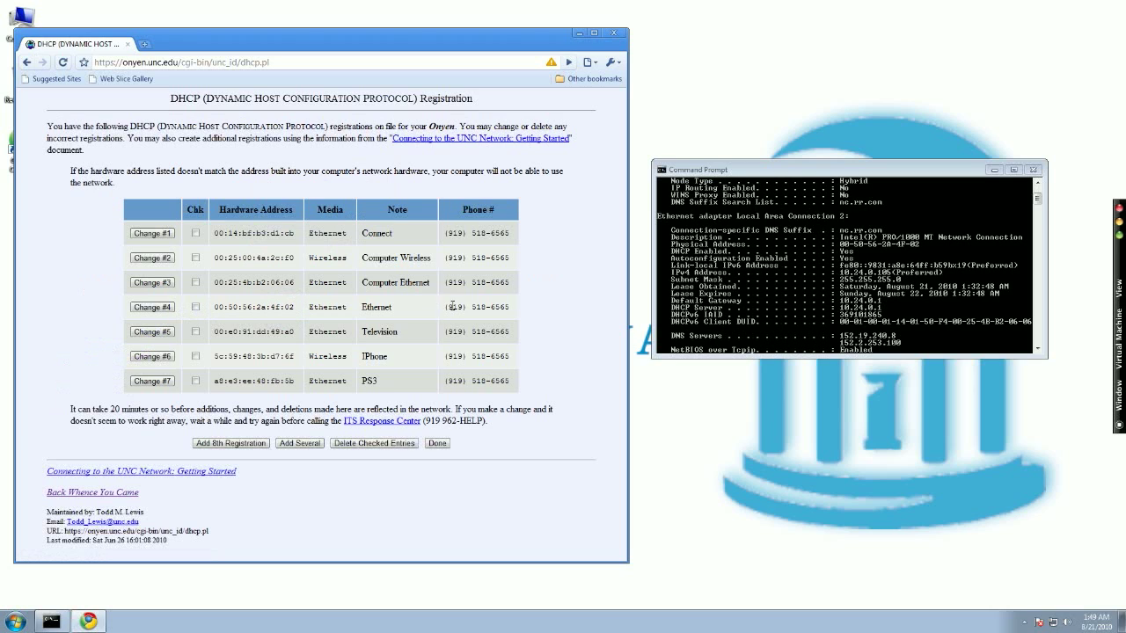
mouse_move(919, 249)
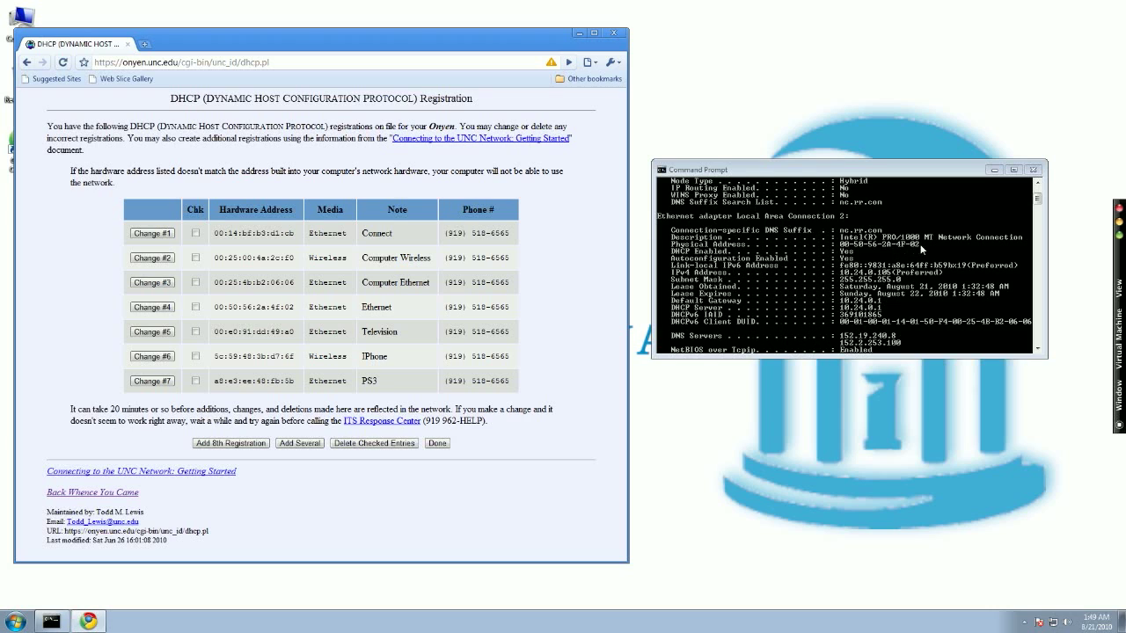
mouse_move(203, 305)
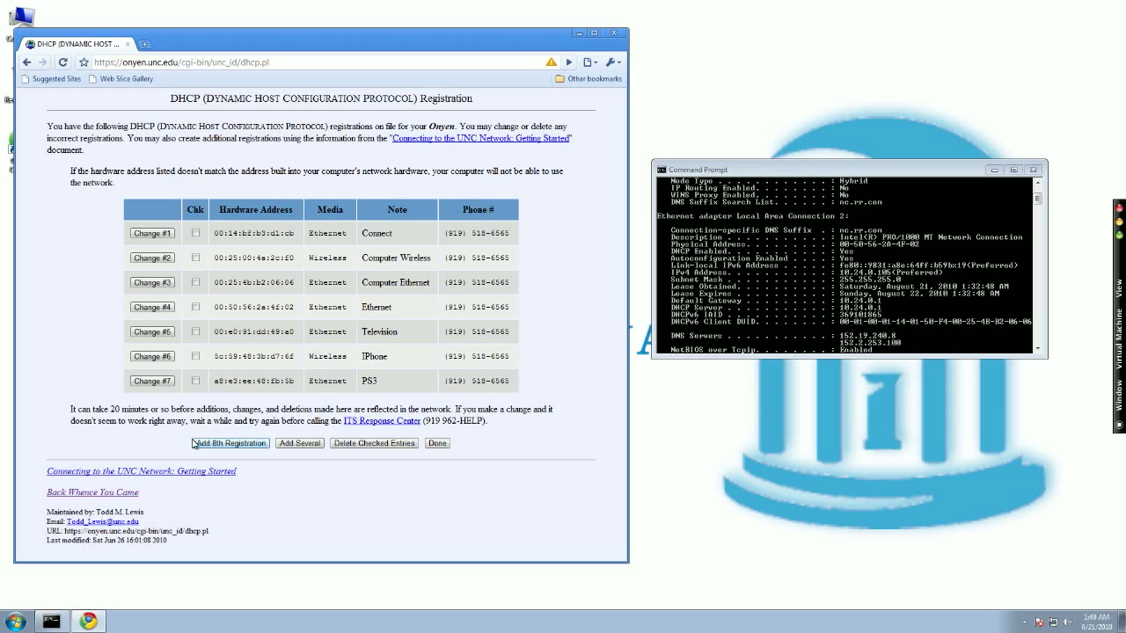
mouse_move(78, 393)
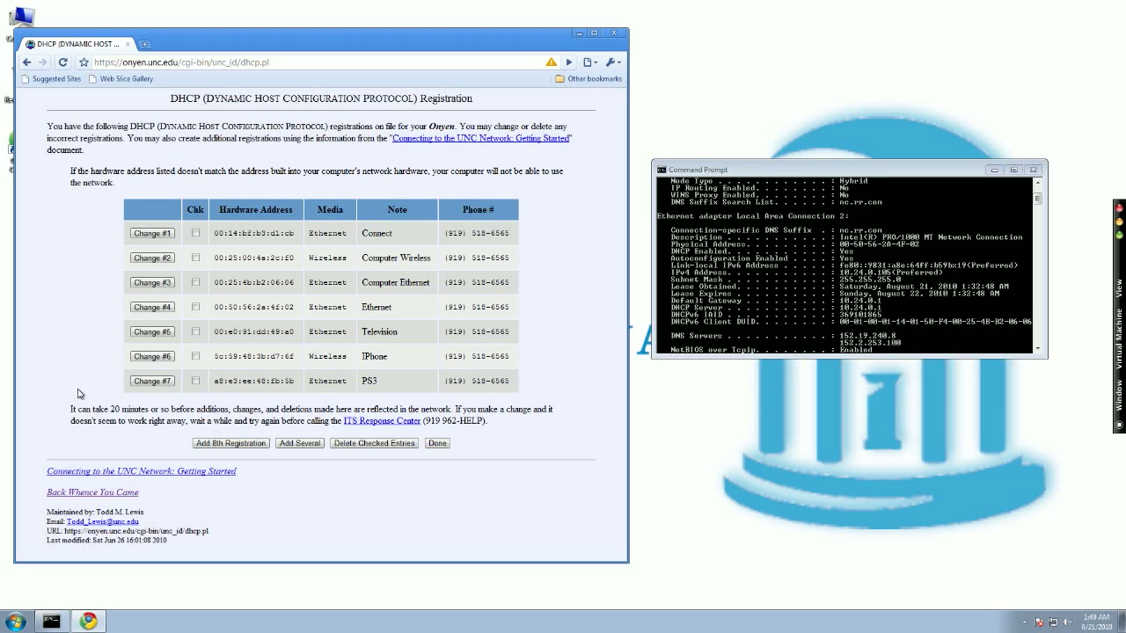
mouse_move(82, 380)
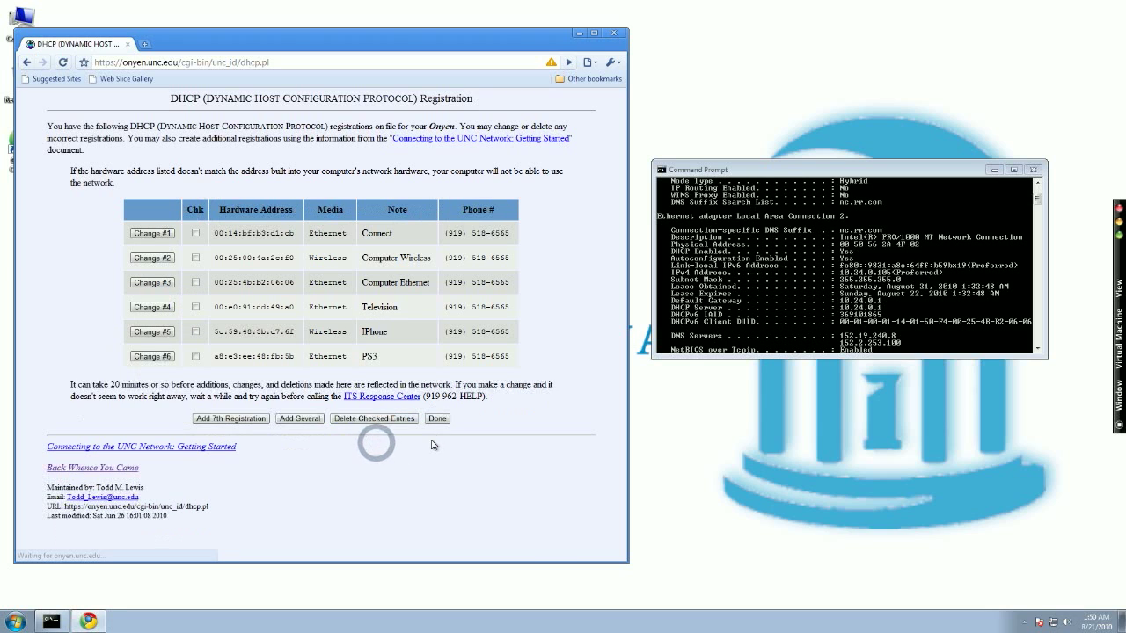
Step: Finish with the registration list, then close Chrome and the Command Prompt window
click(437, 418)
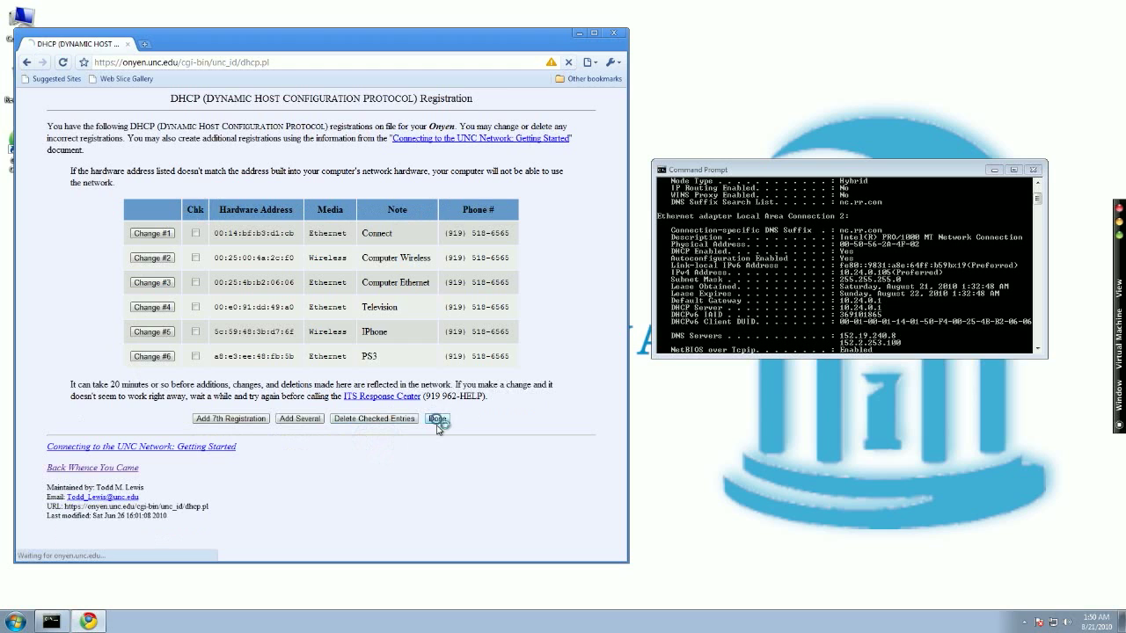
click(437, 418)
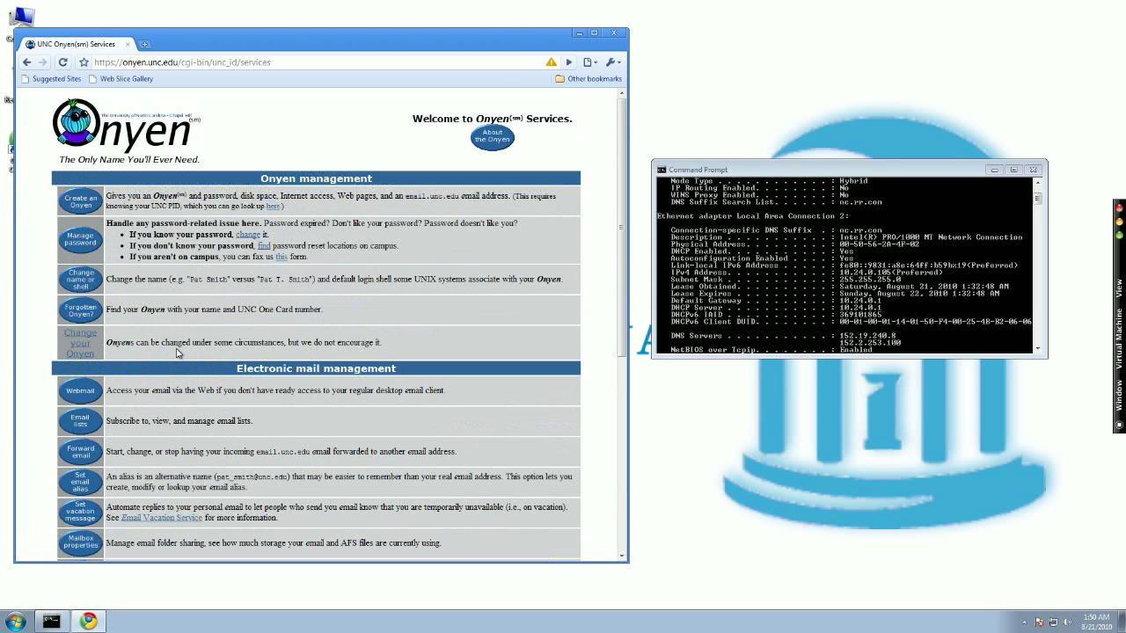
mouse_move(34, 353)
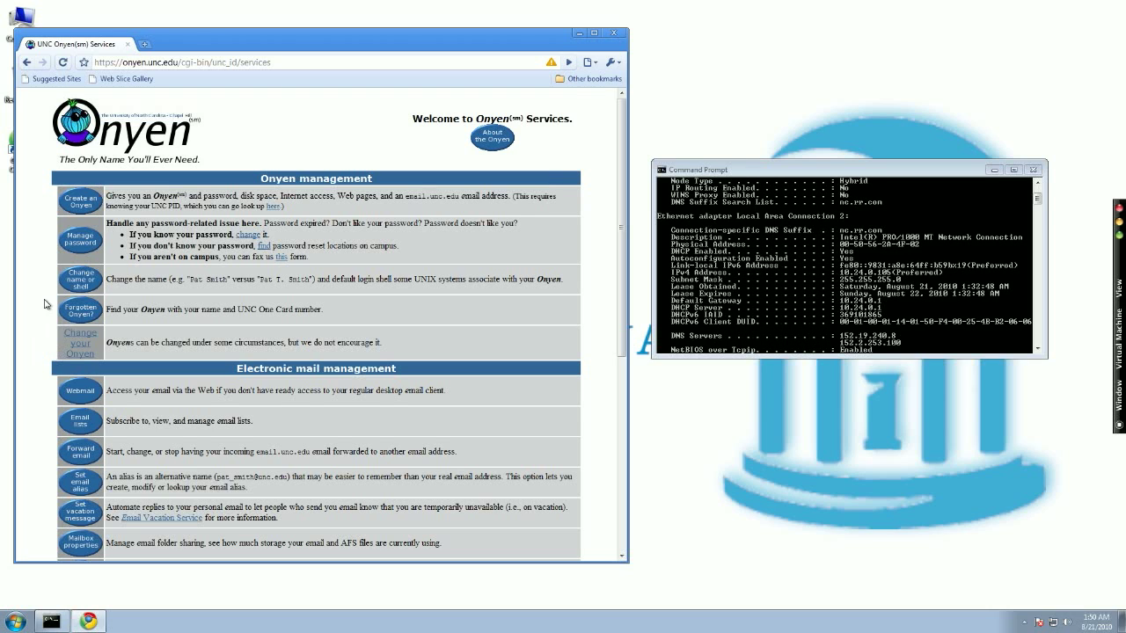
mouse_move(33, 306)
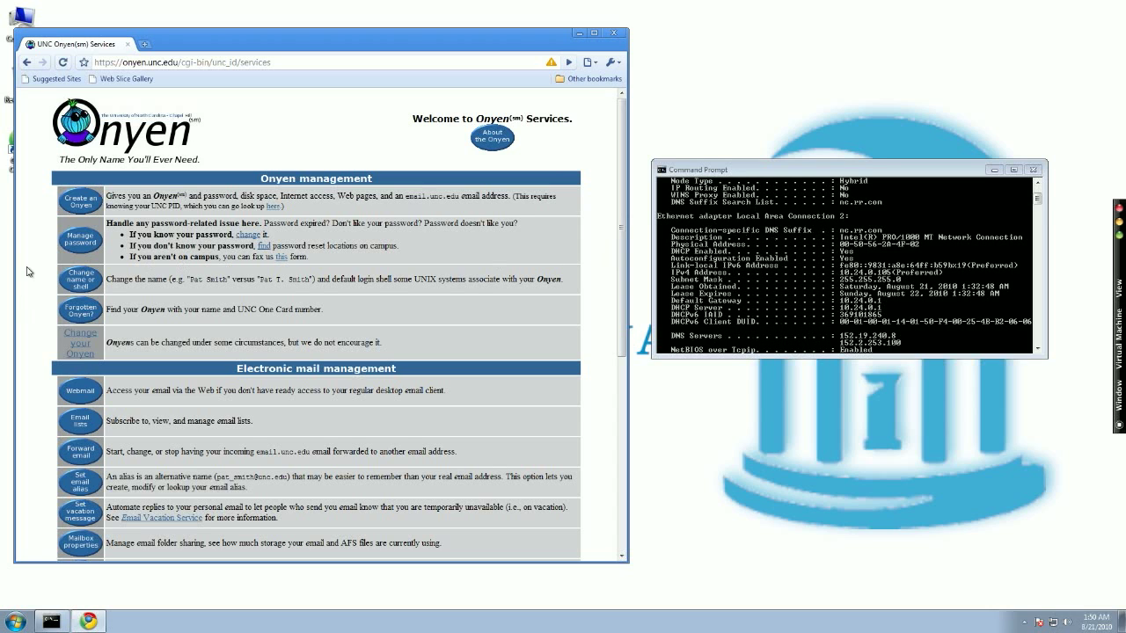
mouse_move(40, 132)
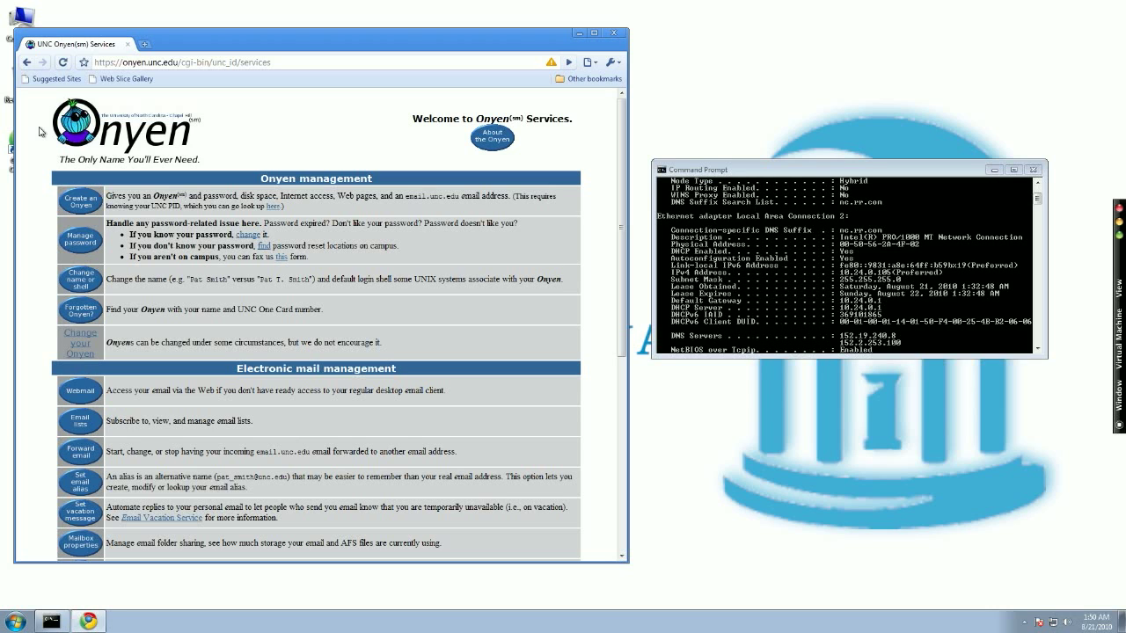
mouse_move(300, 132)
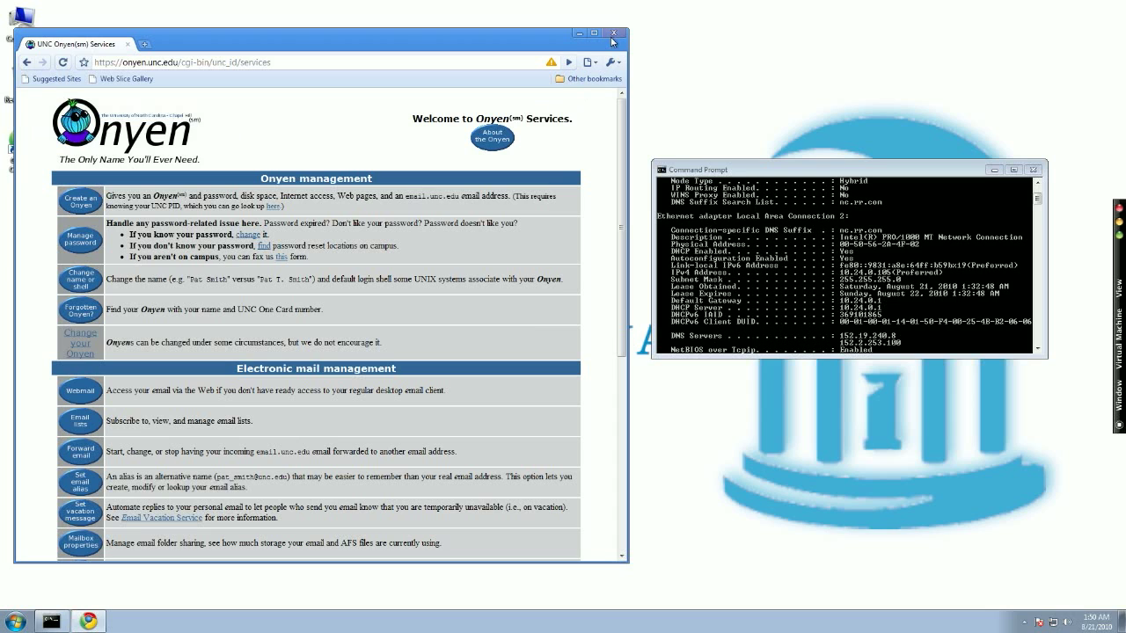
click(623, 33)
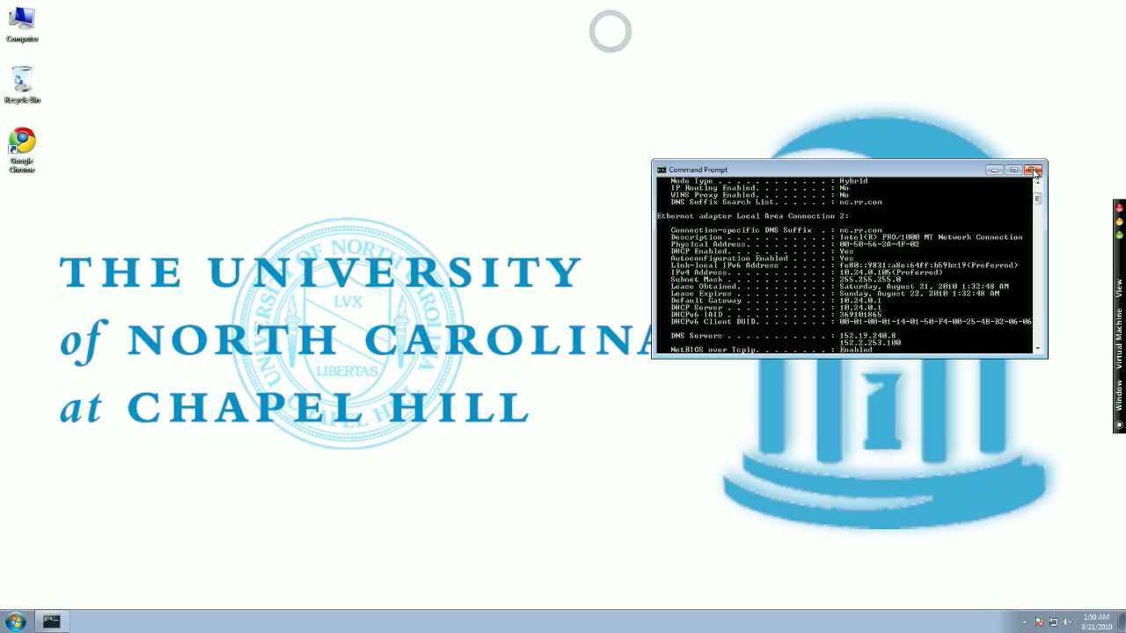
click(1032, 170)
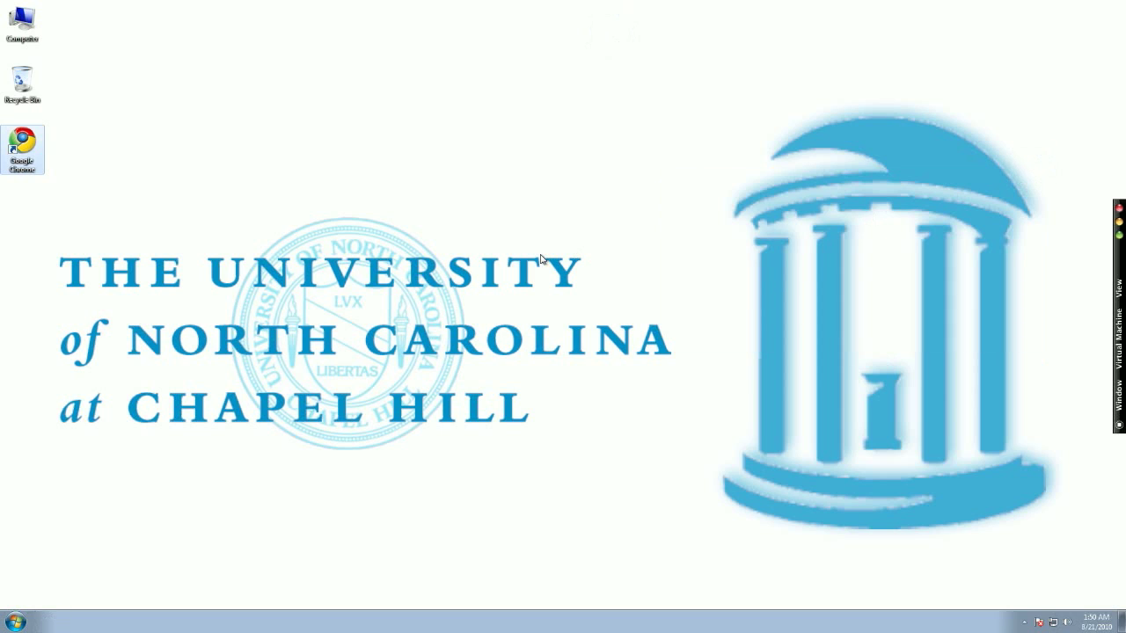